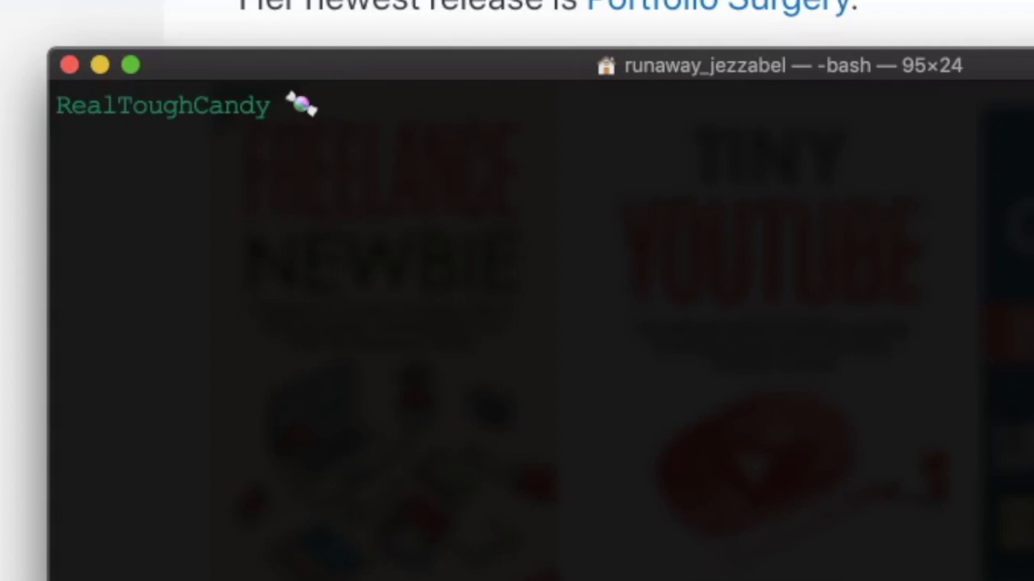
# - Install Lighthouse globally with 'npm install -g lighthouse'
pyautogui.write('np')
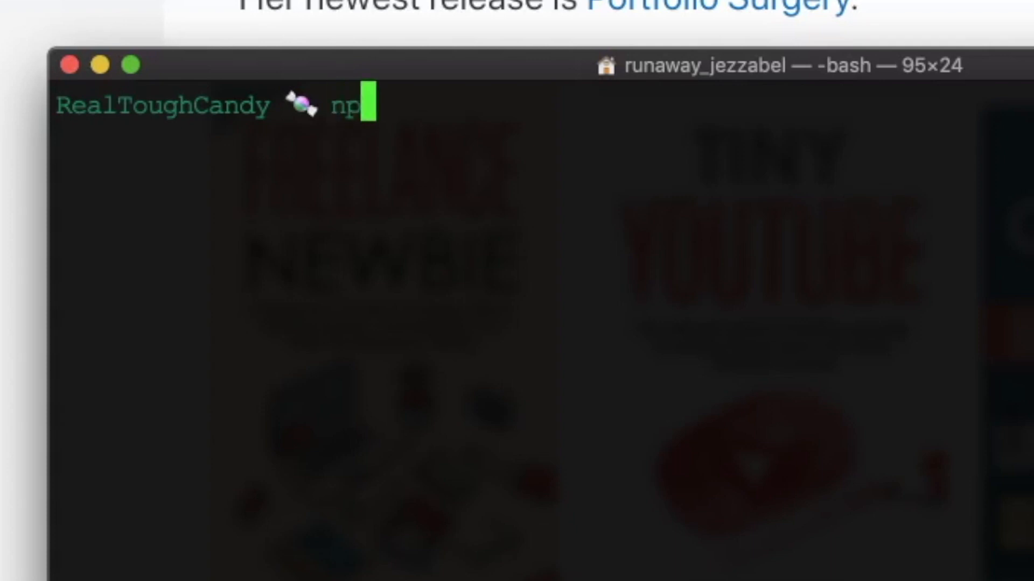
pyautogui.write('m install')
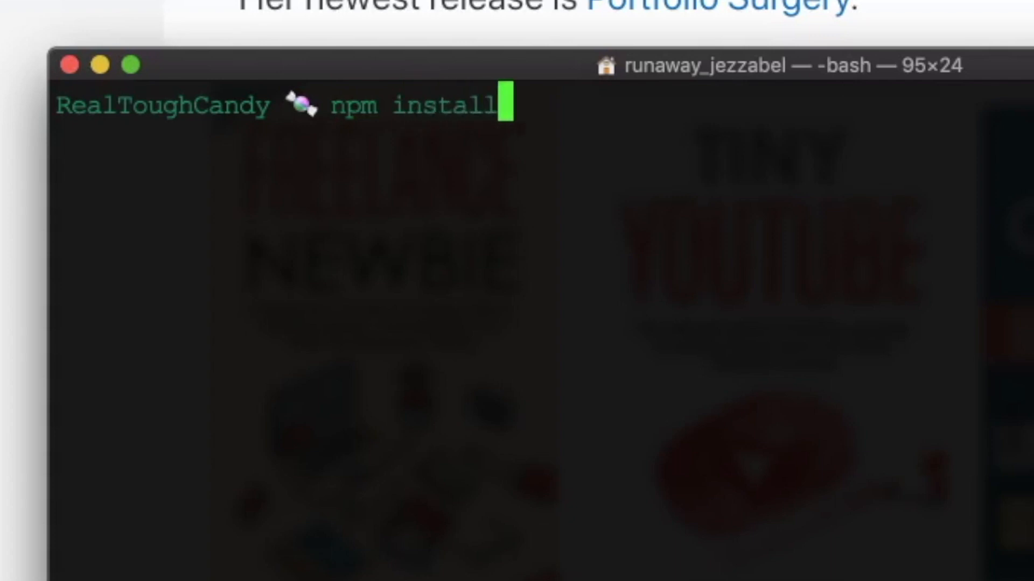
pyautogui.write('-g')
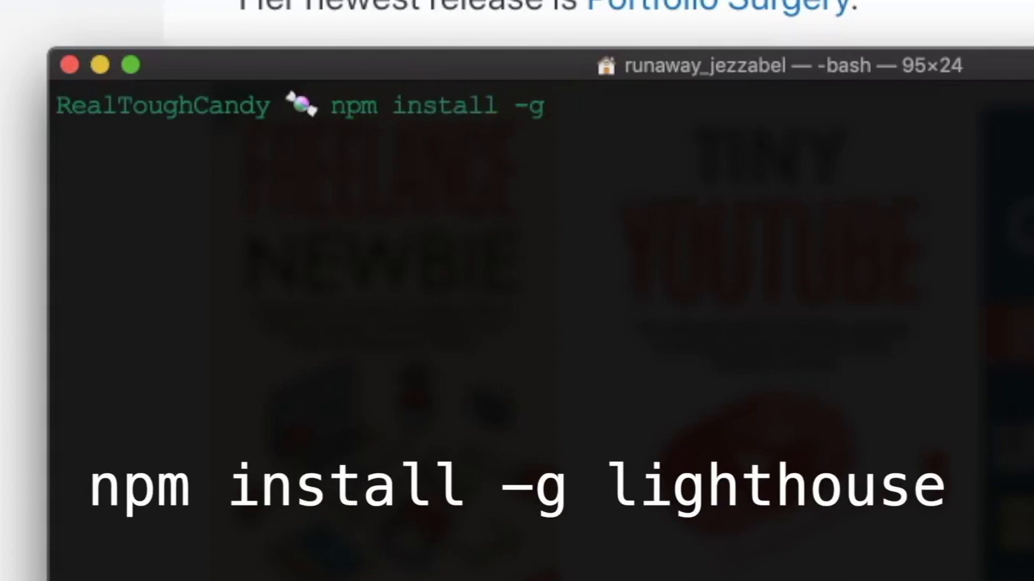
pyautogui.write('lighthouse')
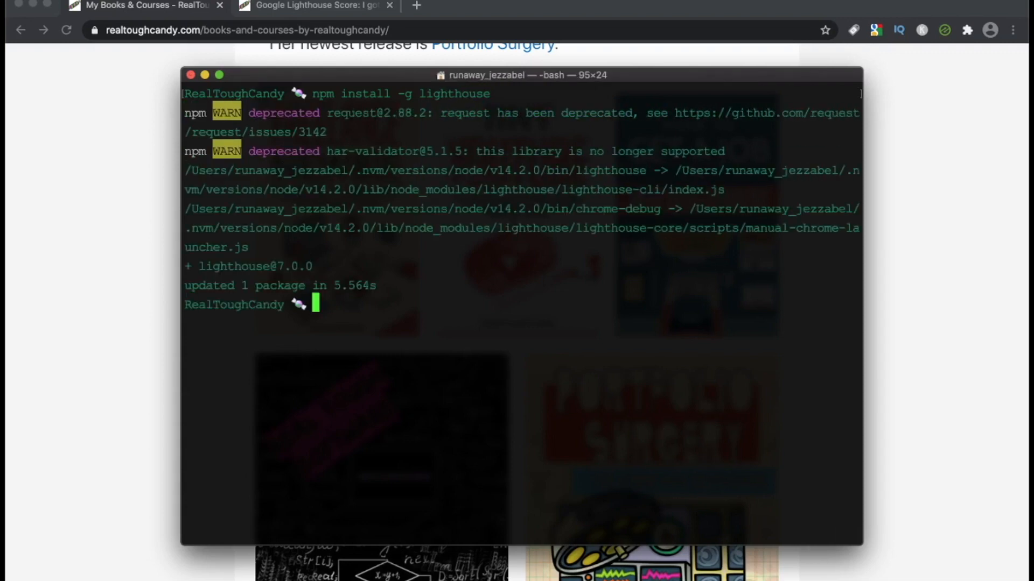
pyautogui.moveTo(387, 452)
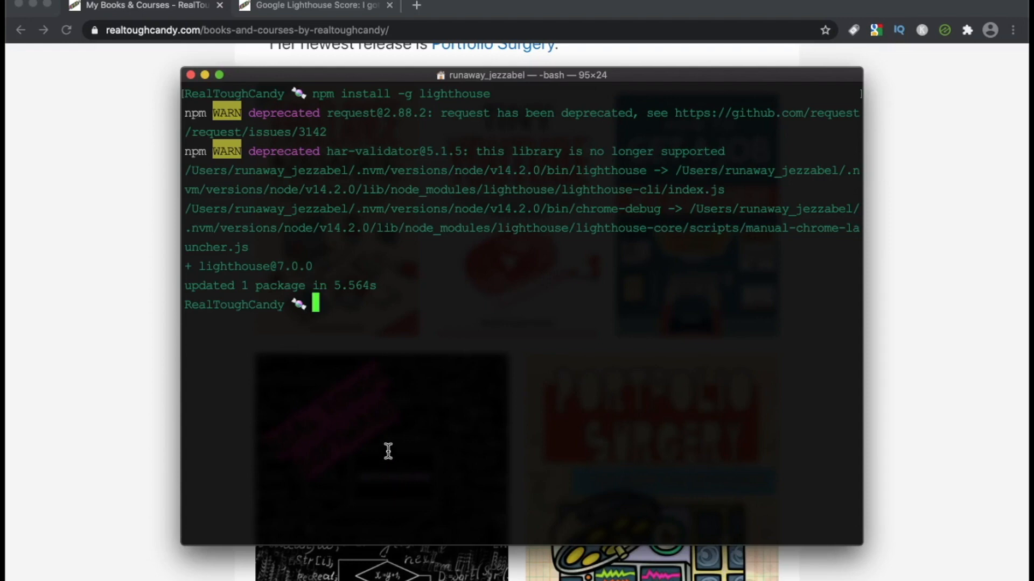
pyautogui.moveTo(127, 364)
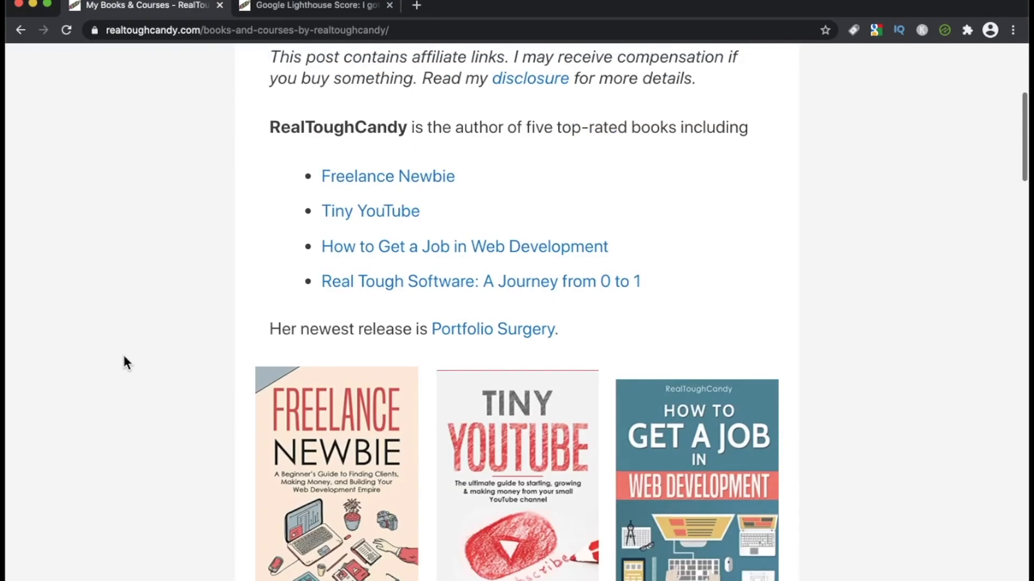
pyautogui.scroll(-3)
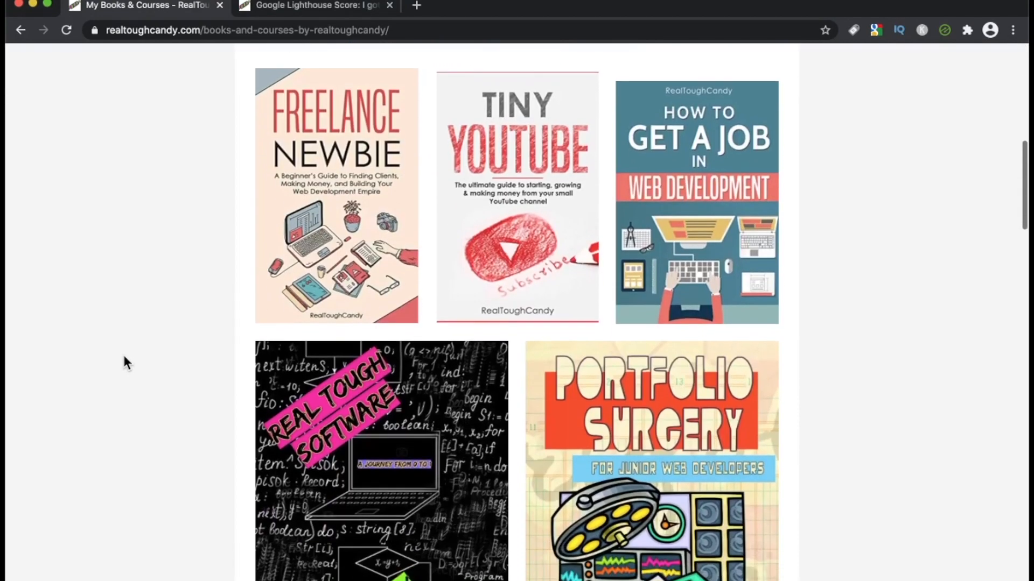
pyautogui.scroll(-3)
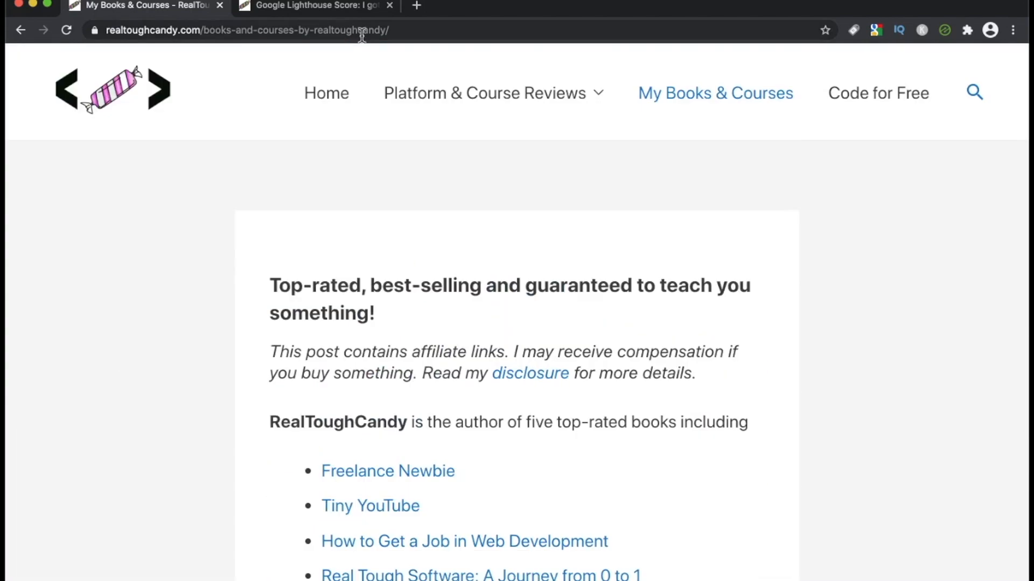
pyautogui.click(244, 29)
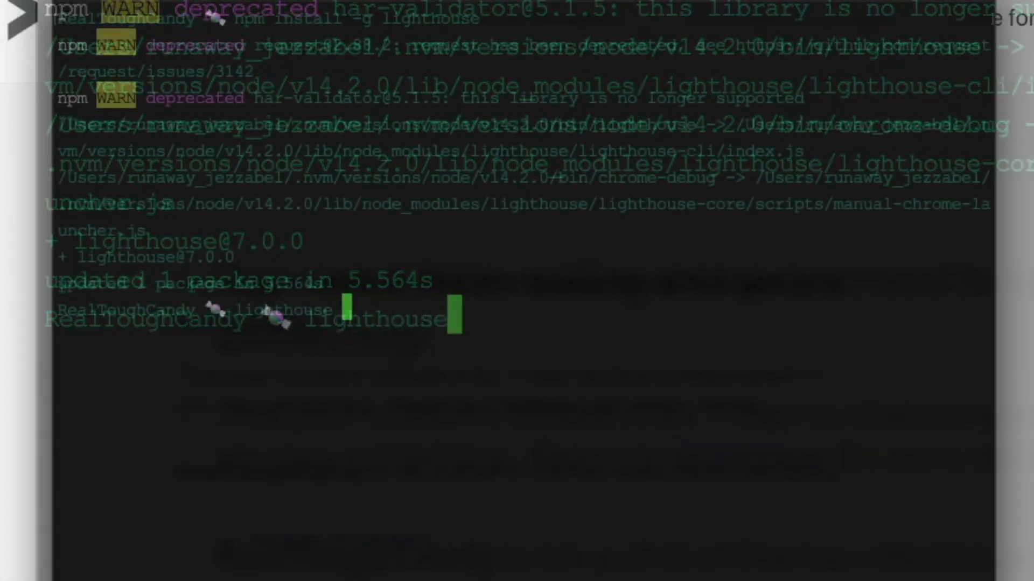
pyautogui.write('https://realtoughcandy.com/books-and-courses-by-realtoughcandy/')
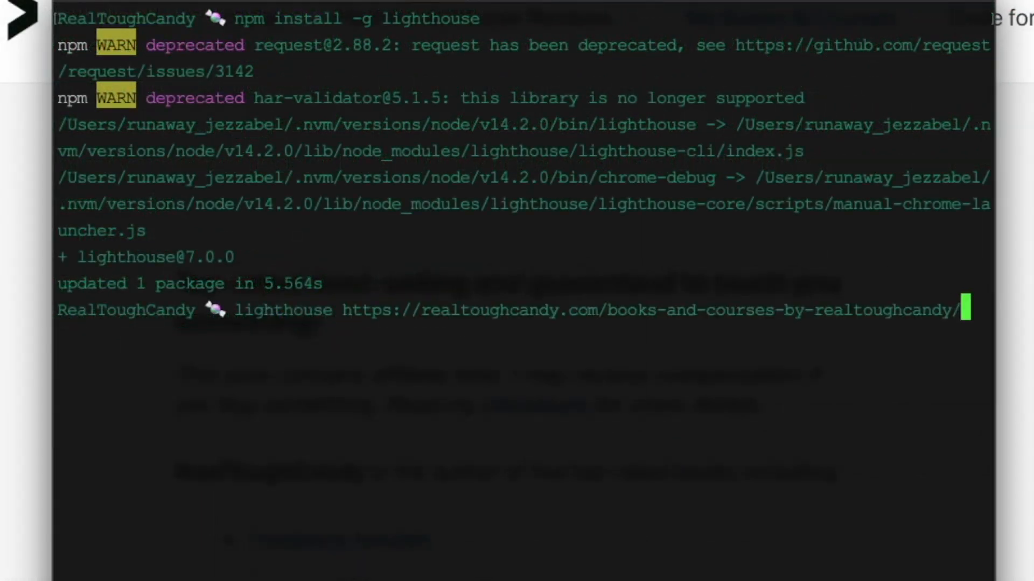
pyautogui.write('--view')
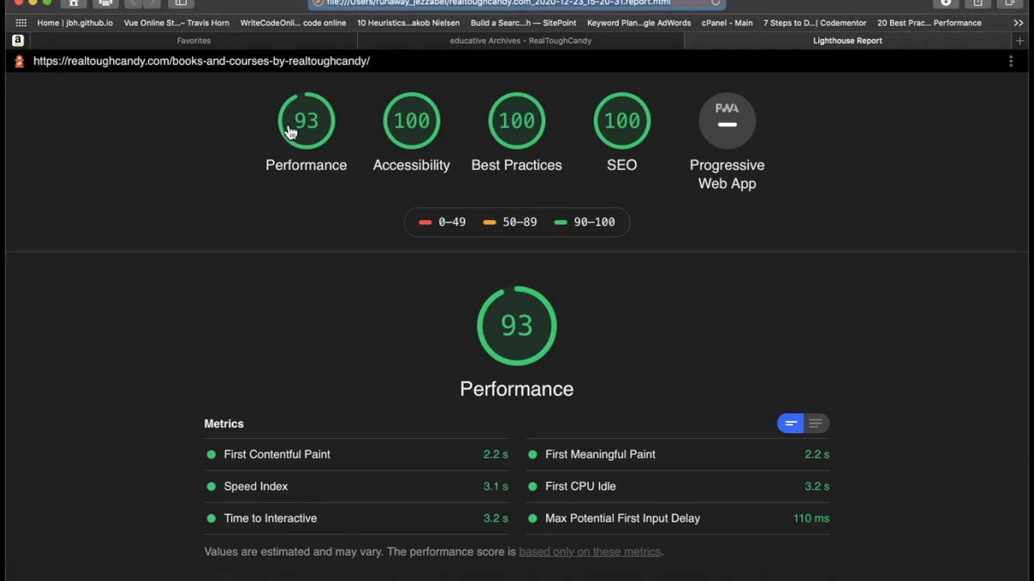
pyautogui.moveTo(371, 106)
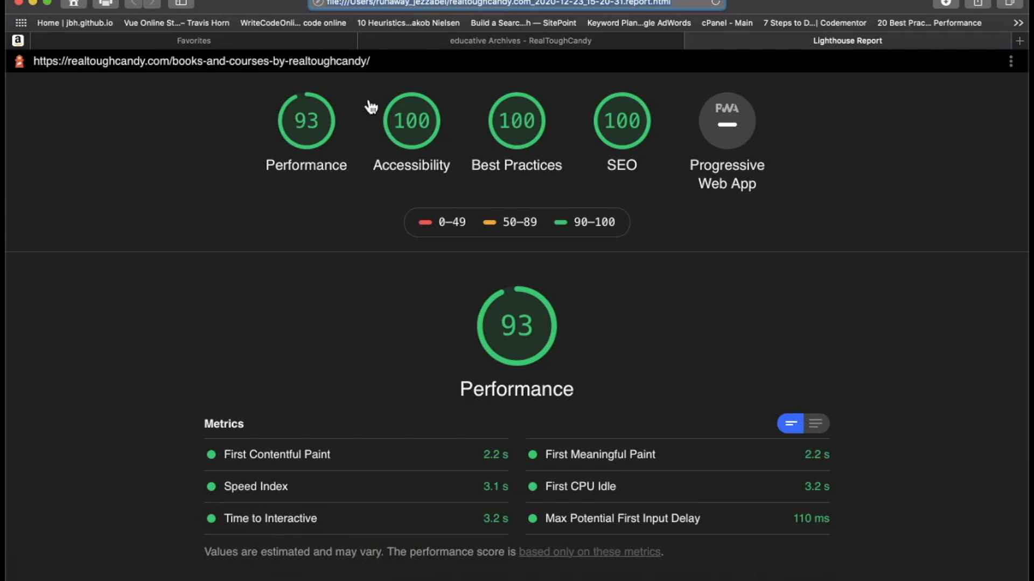
pyautogui.moveTo(599, 182)
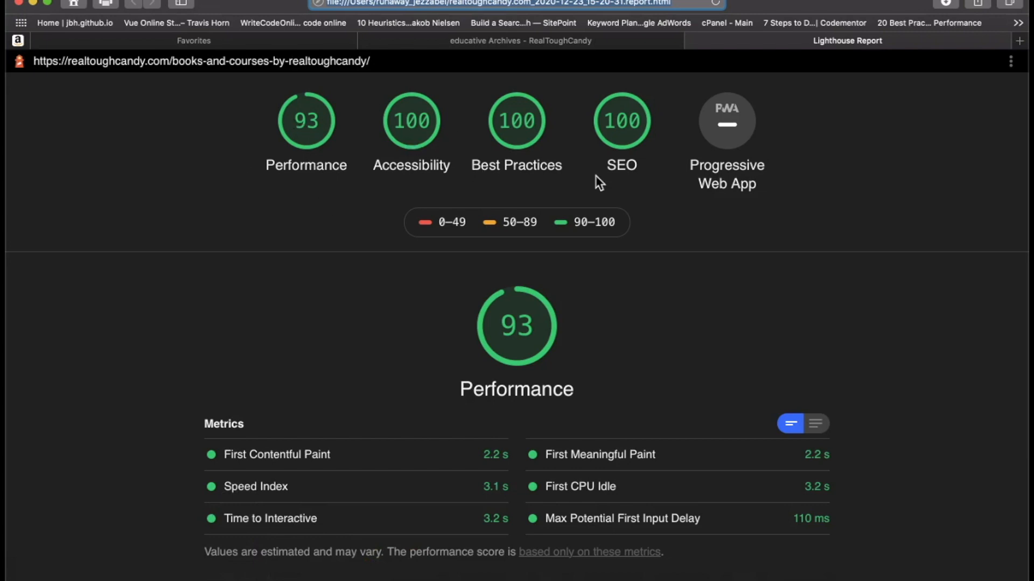
pyautogui.scroll(-3)
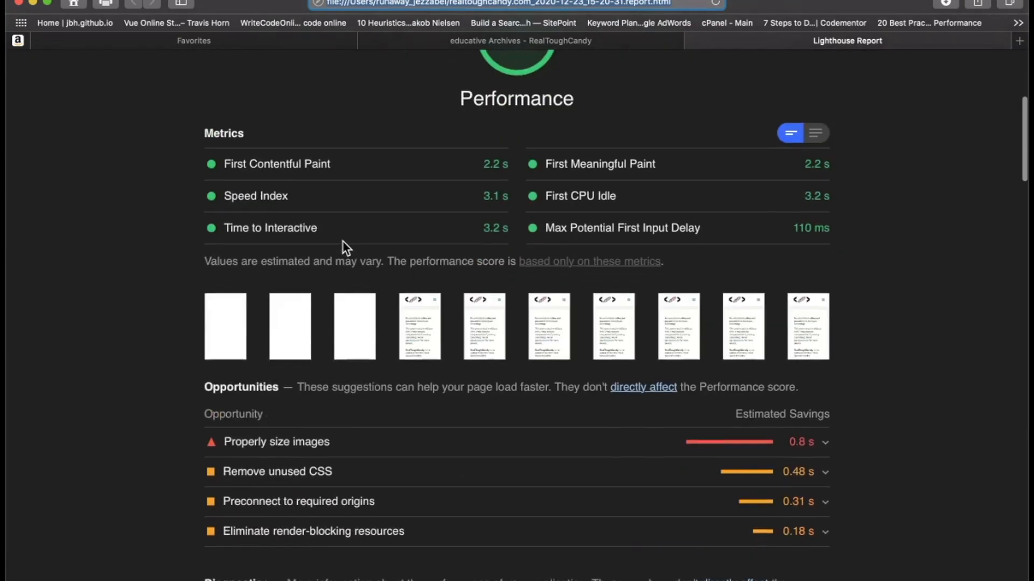
pyautogui.scroll(-3)
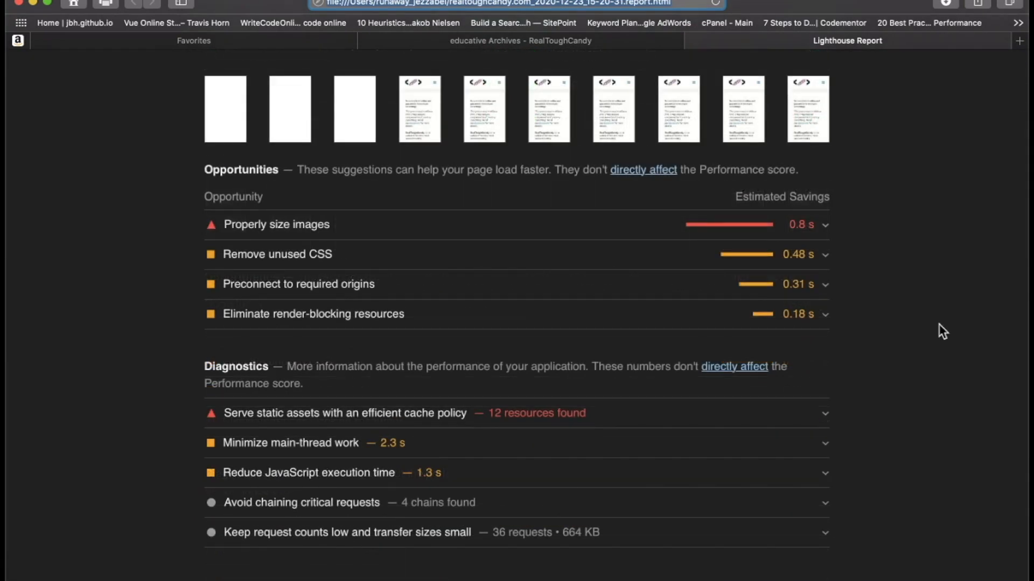
pyautogui.moveTo(745, 253)
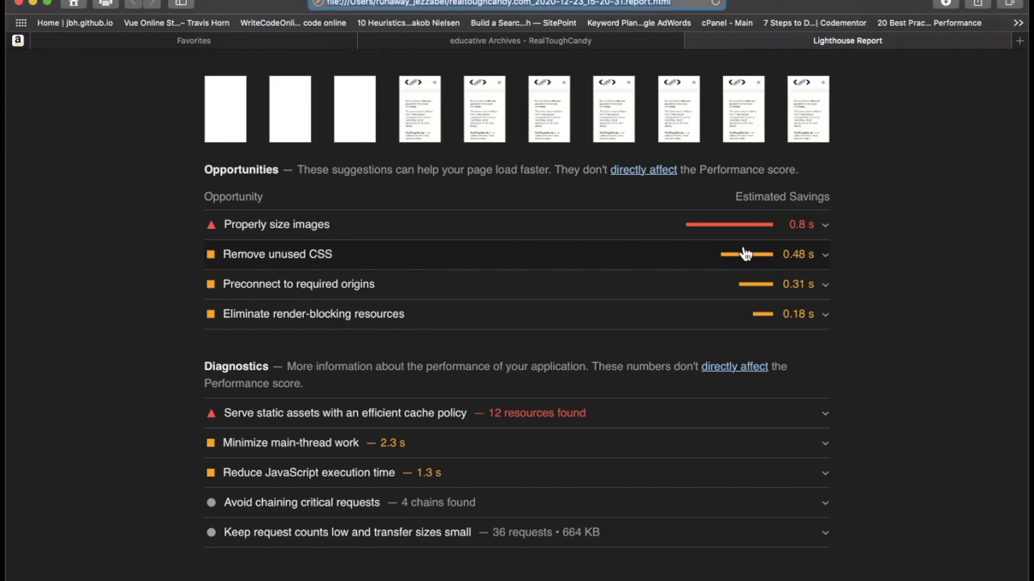
pyautogui.scroll(-3)
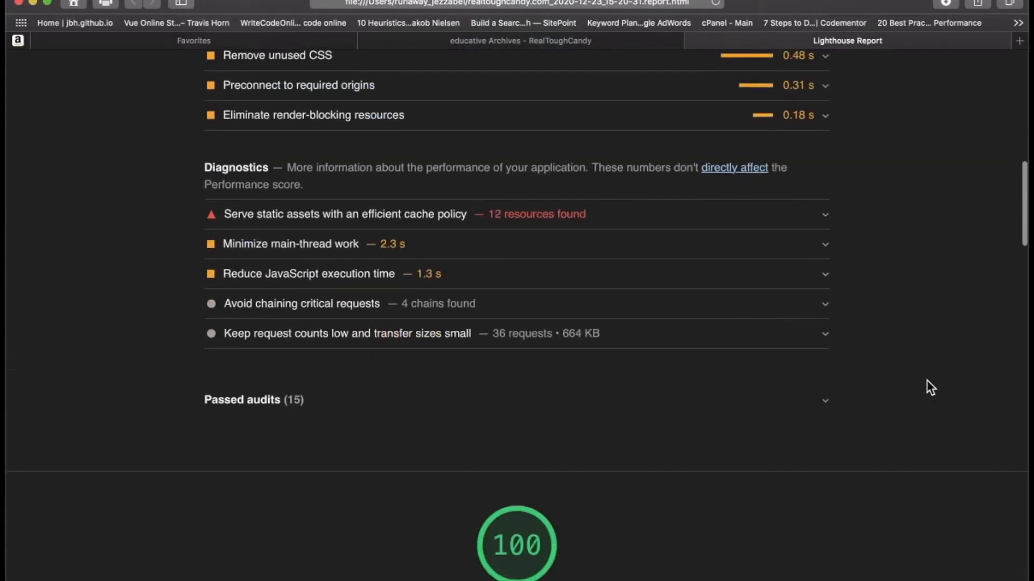
pyautogui.scroll(-3)
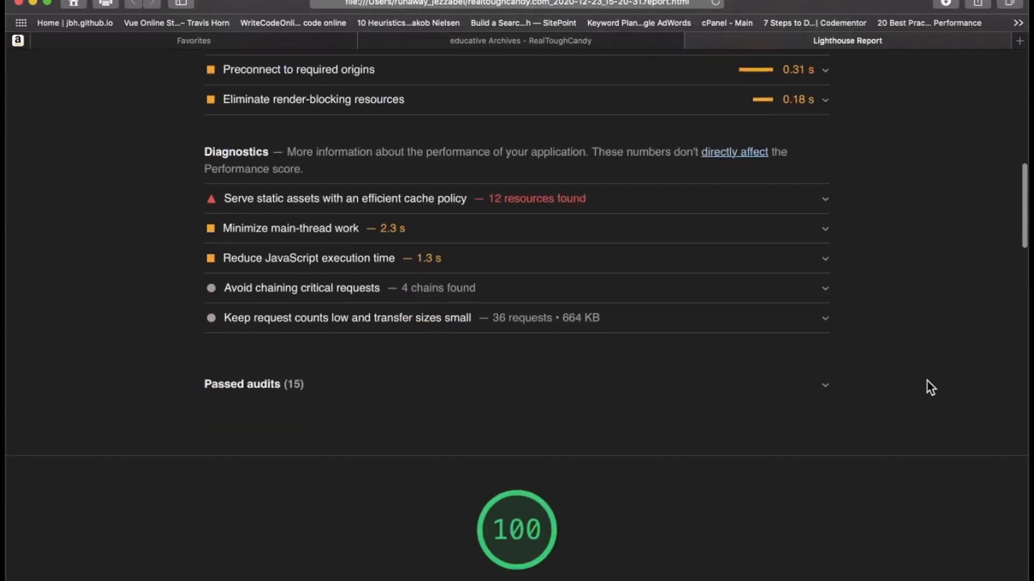
pyautogui.scroll(-3)
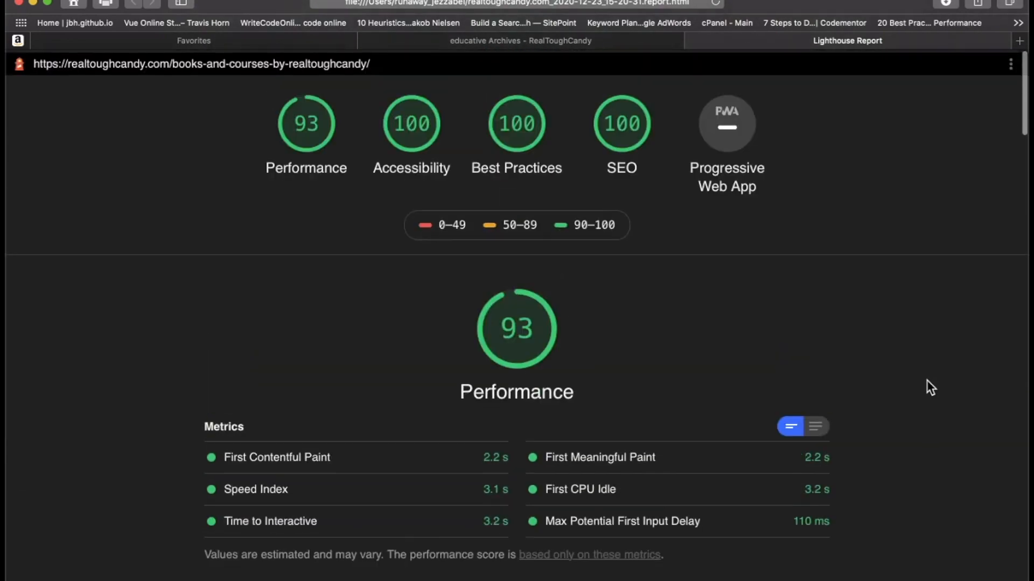
pyautogui.scroll(-3)
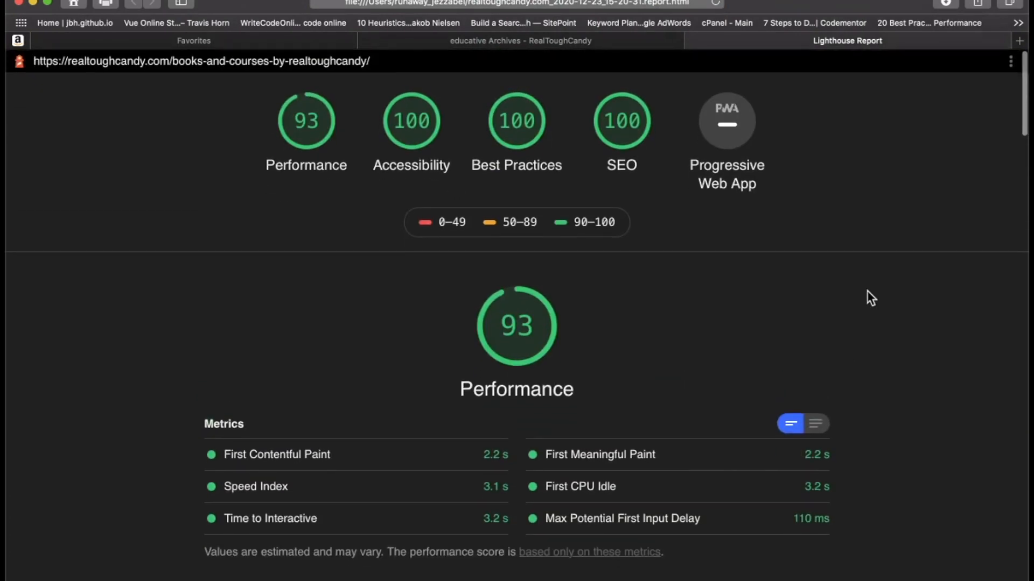
pyautogui.moveTo(449, 282)
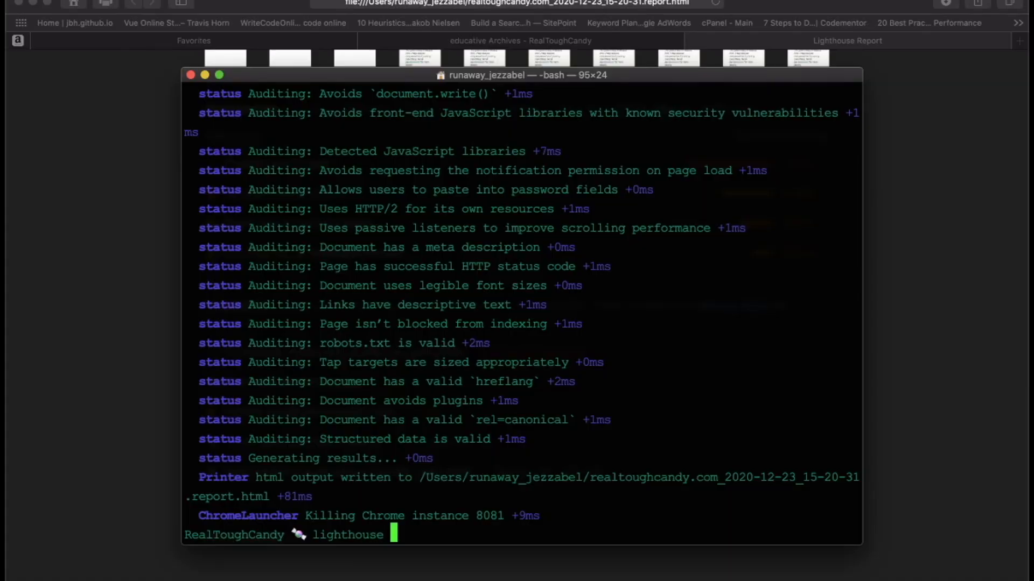
pyautogui.write('realto')
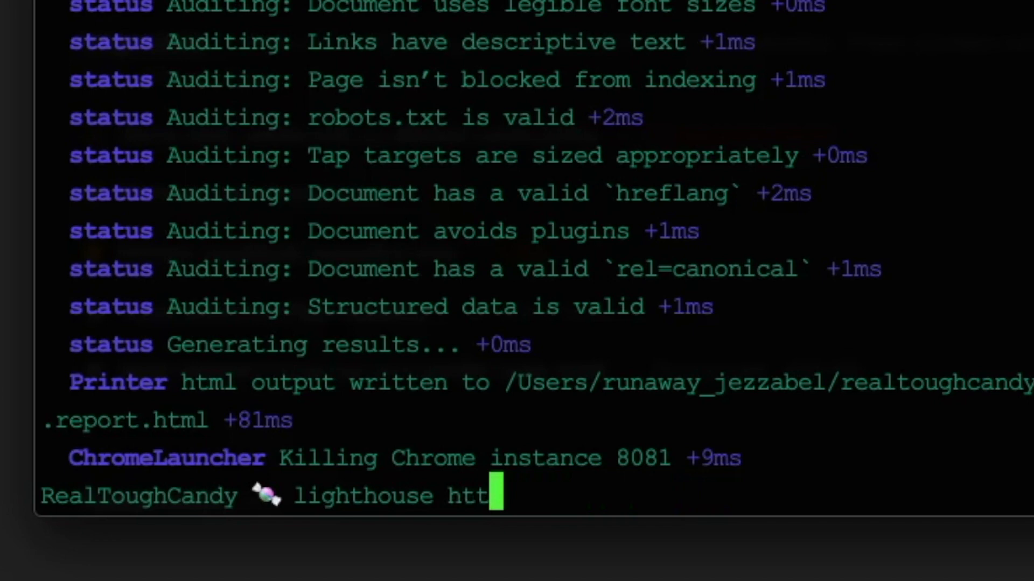
pyautogui.write('ps:')
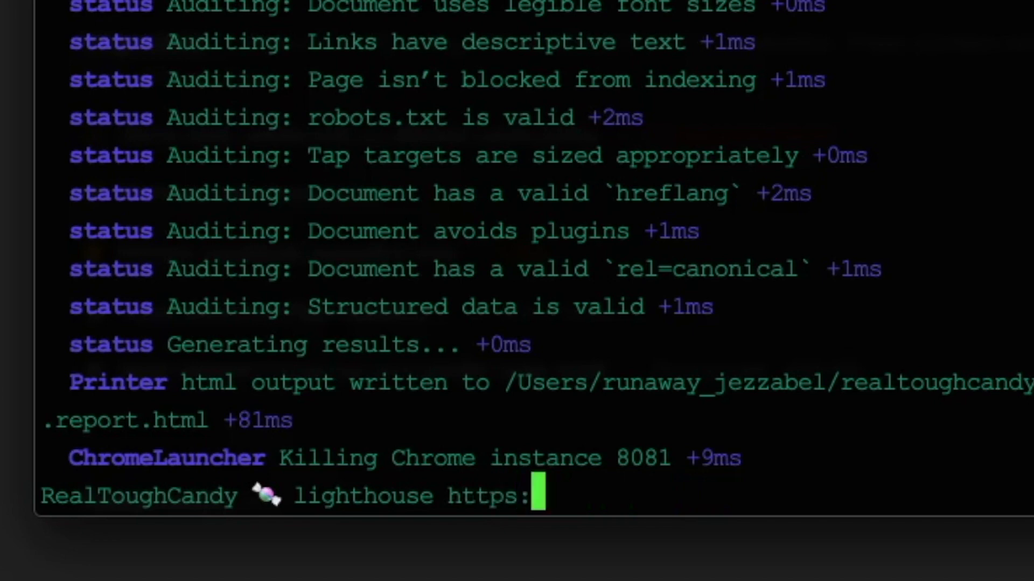
pyautogui.write('//www.')
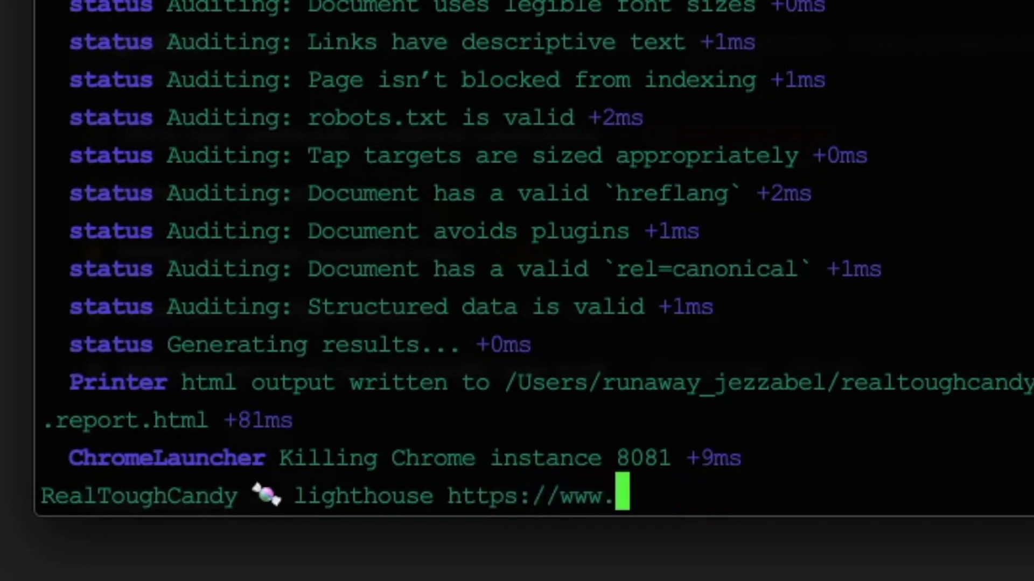
pyautogui.write('dailymail.com')
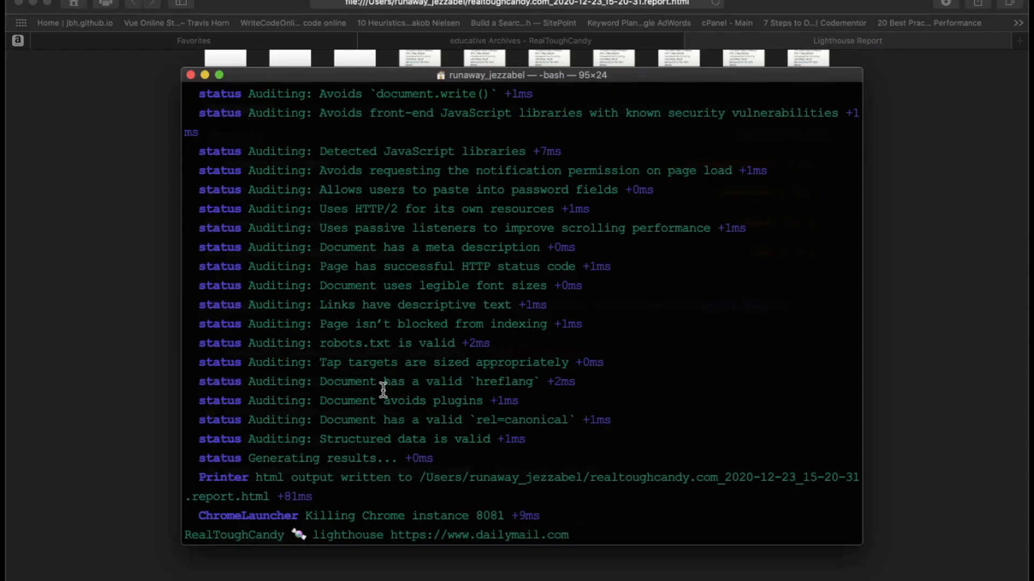
pyautogui.write('--view')
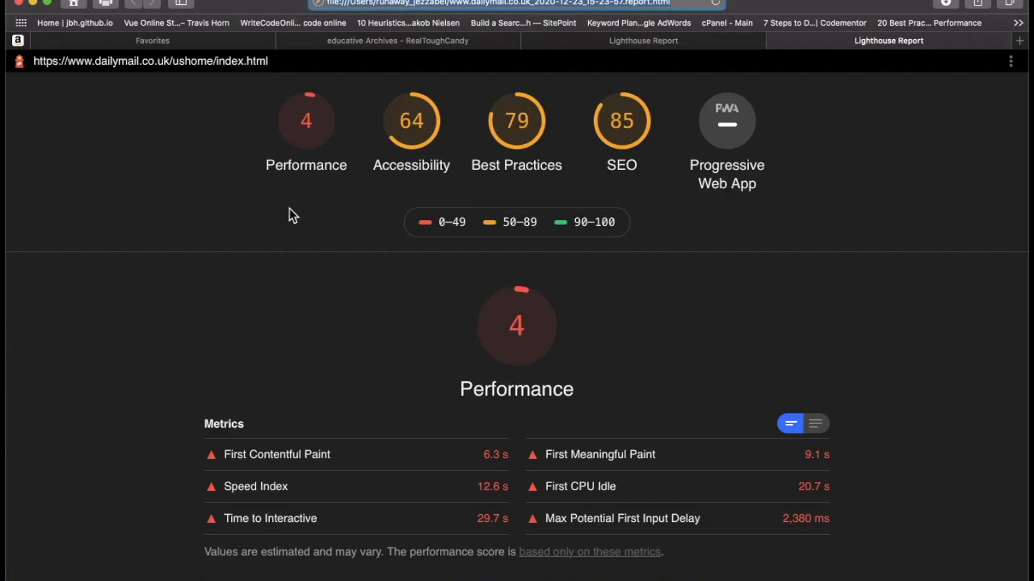
pyautogui.moveTo(457, 146)
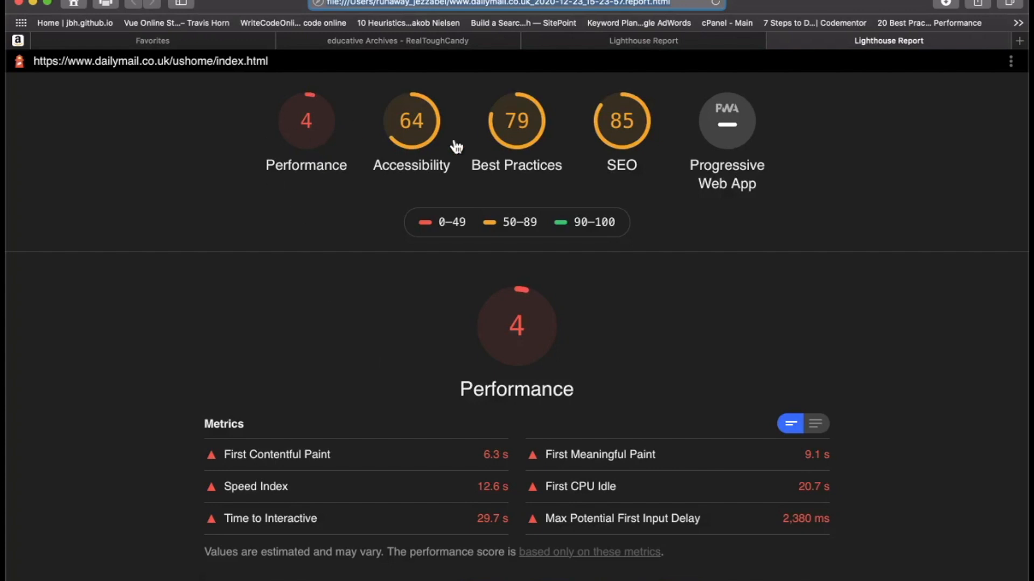
pyautogui.moveTo(539, 139)
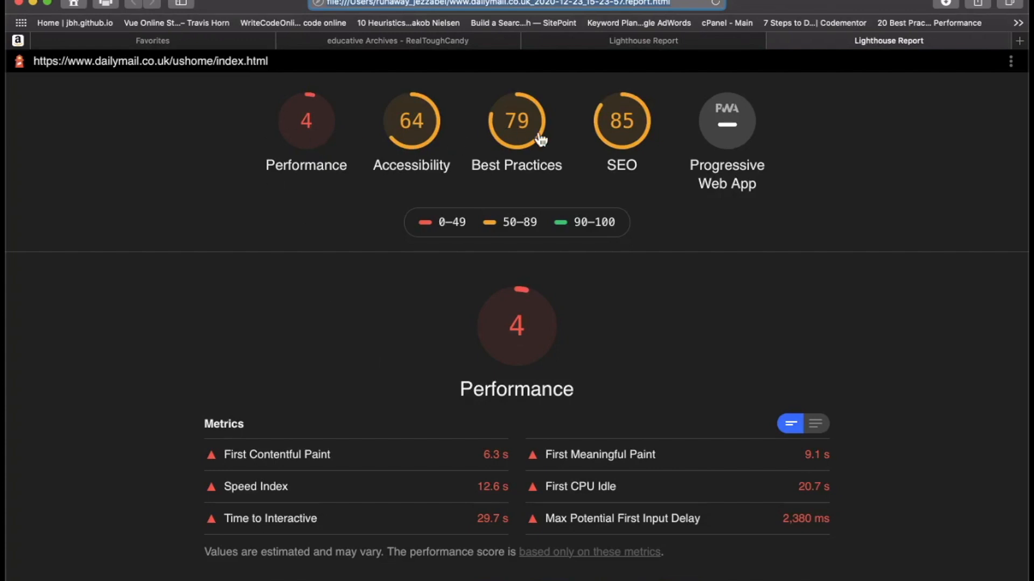
pyautogui.moveTo(605, 122)
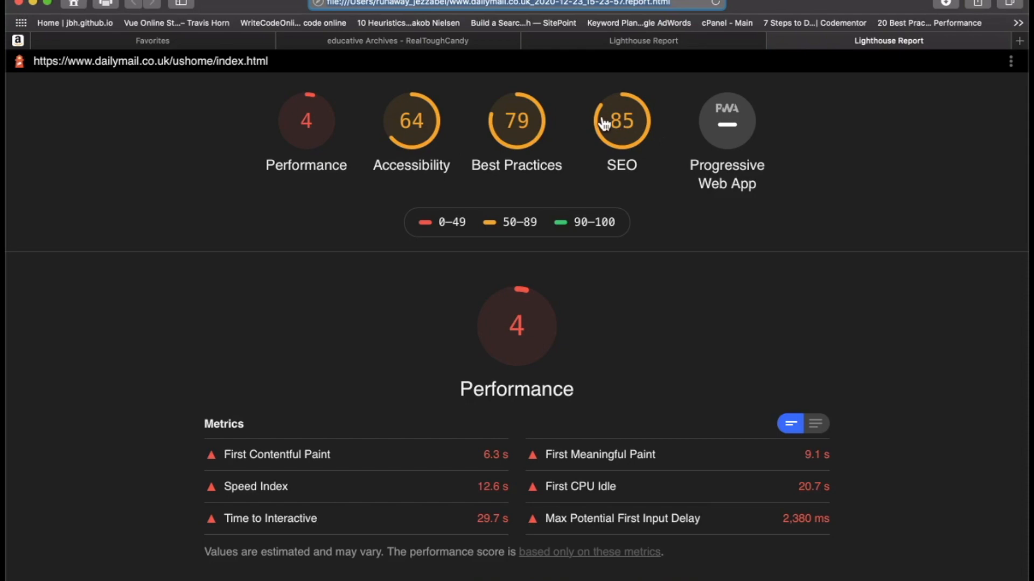
pyautogui.moveTo(713, 290)
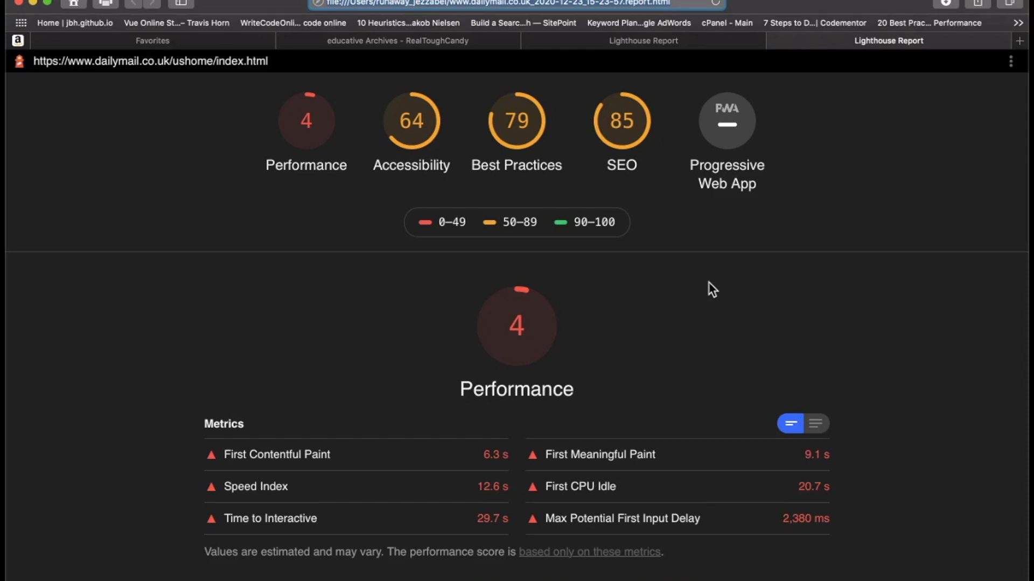
# - Expand the performance metric descriptions, then scroll down to the Opportunities list
pyautogui.scroll(-3)
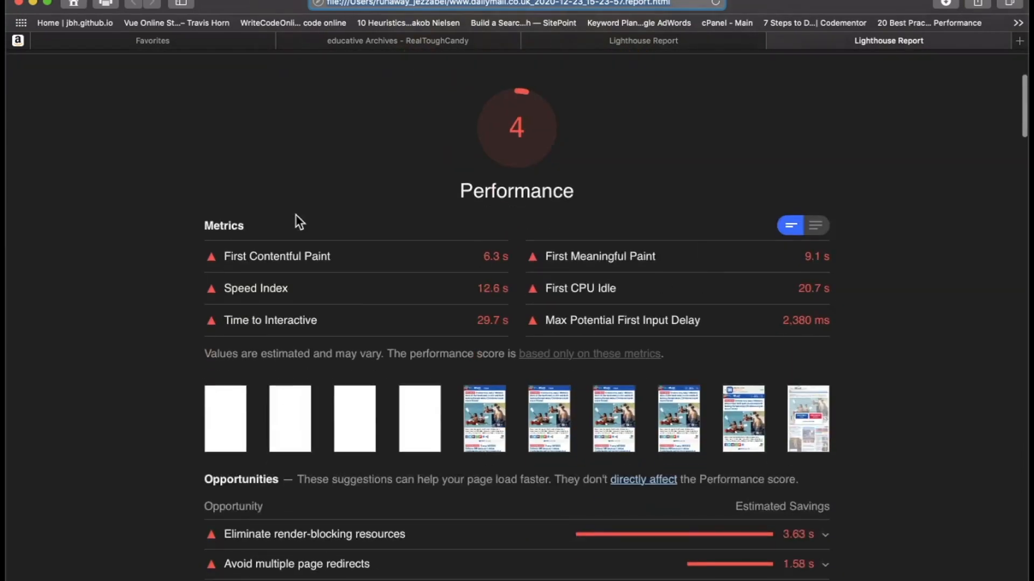
pyautogui.scroll(-3)
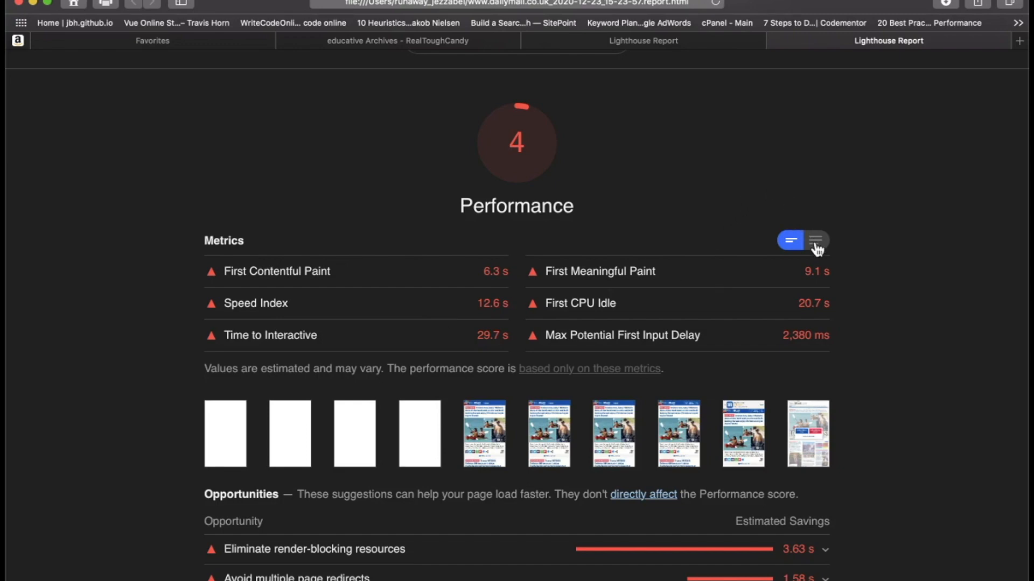
pyautogui.click(817, 239)
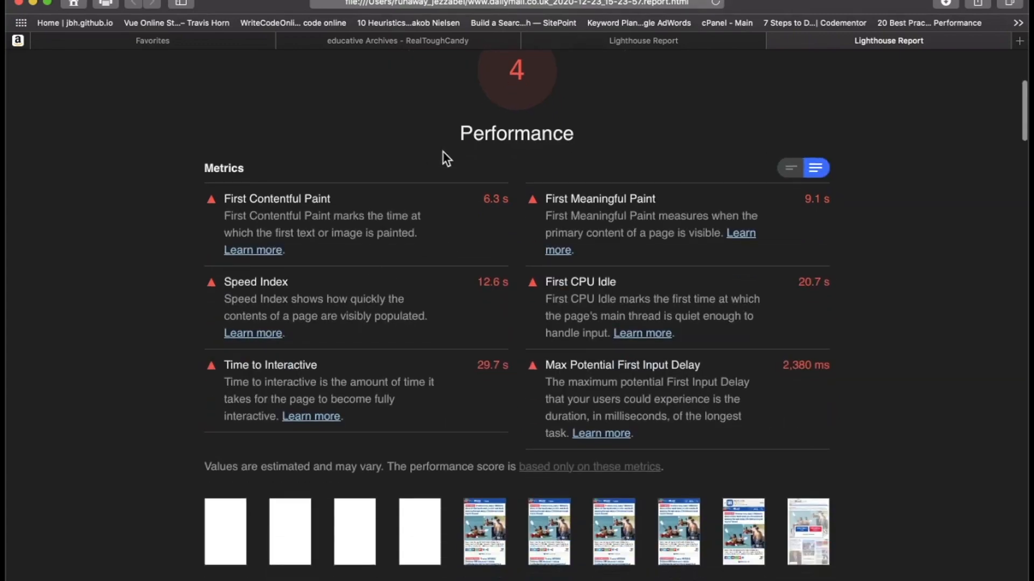
pyautogui.moveTo(375, 274)
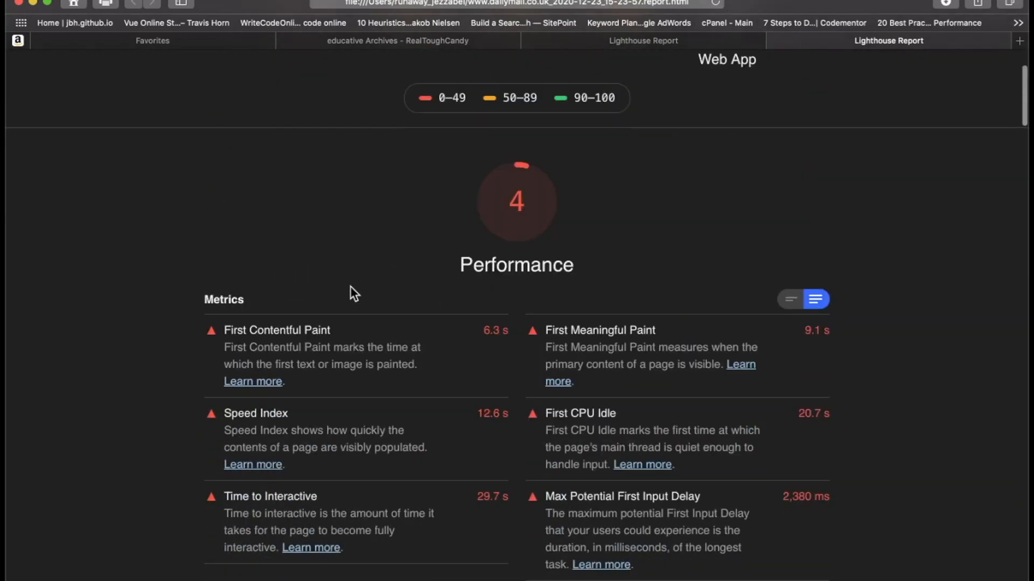
pyautogui.moveTo(570, 290)
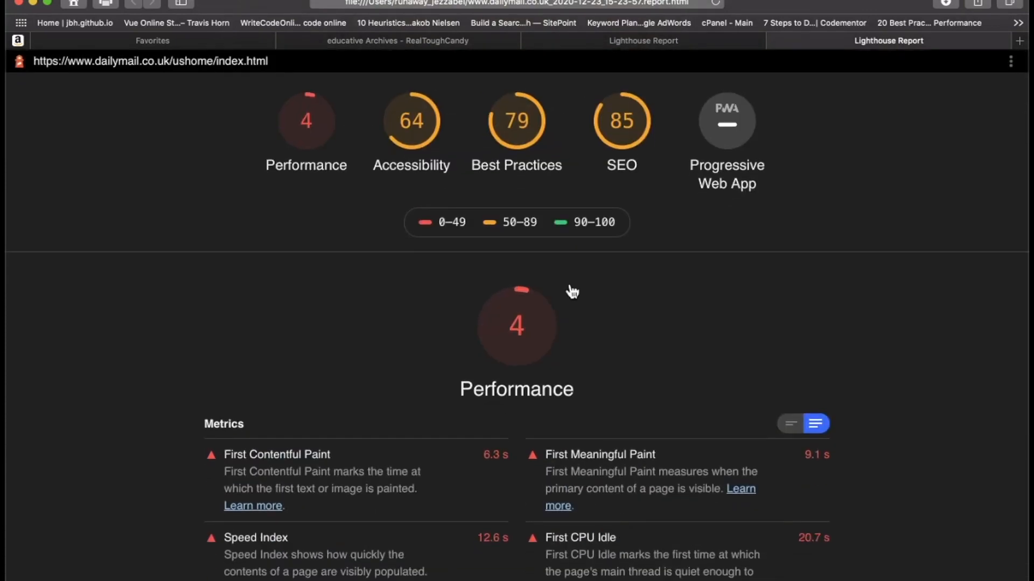
pyautogui.scroll(-3)
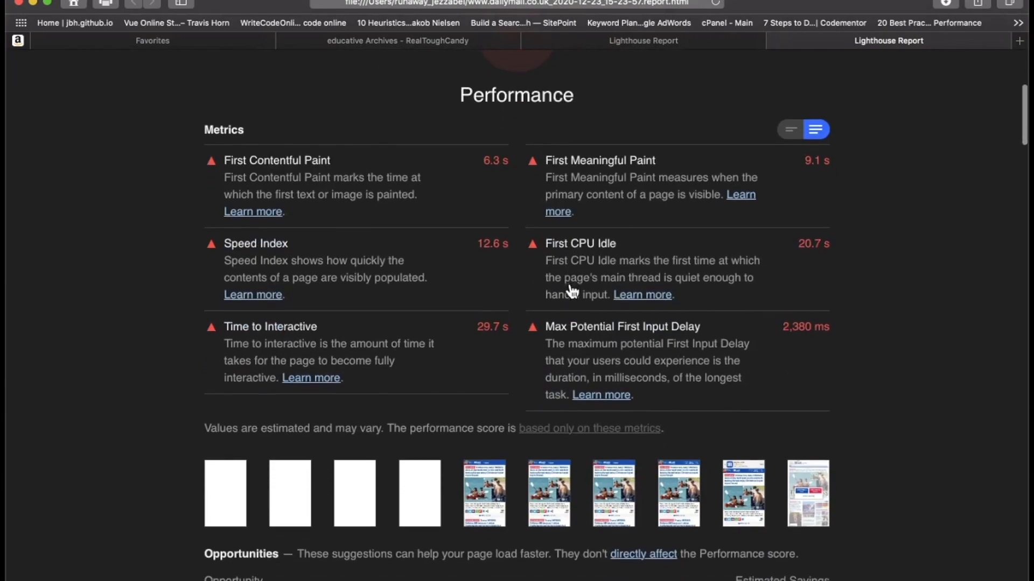
pyautogui.scroll(-3)
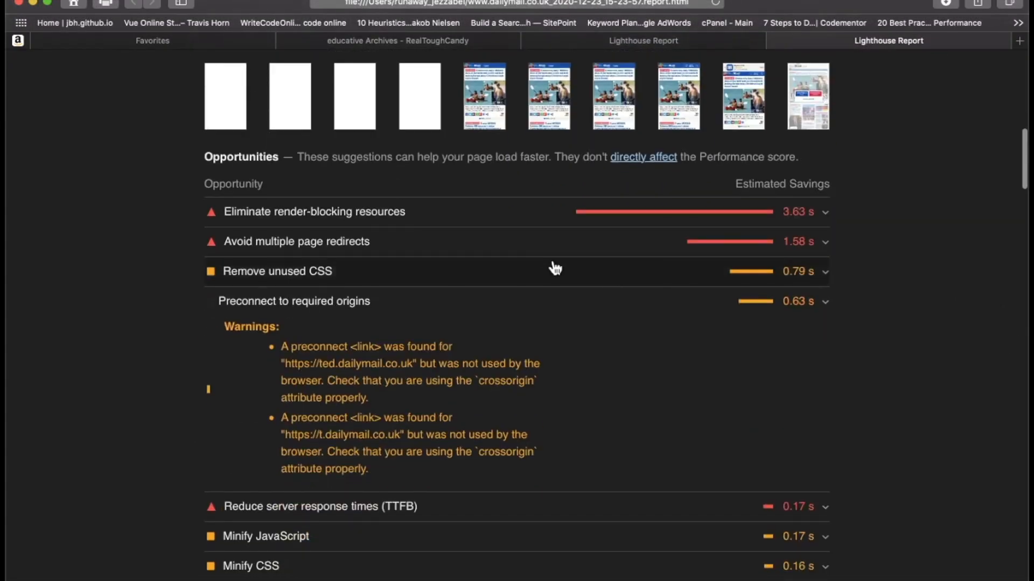
pyautogui.moveTo(860, 258)
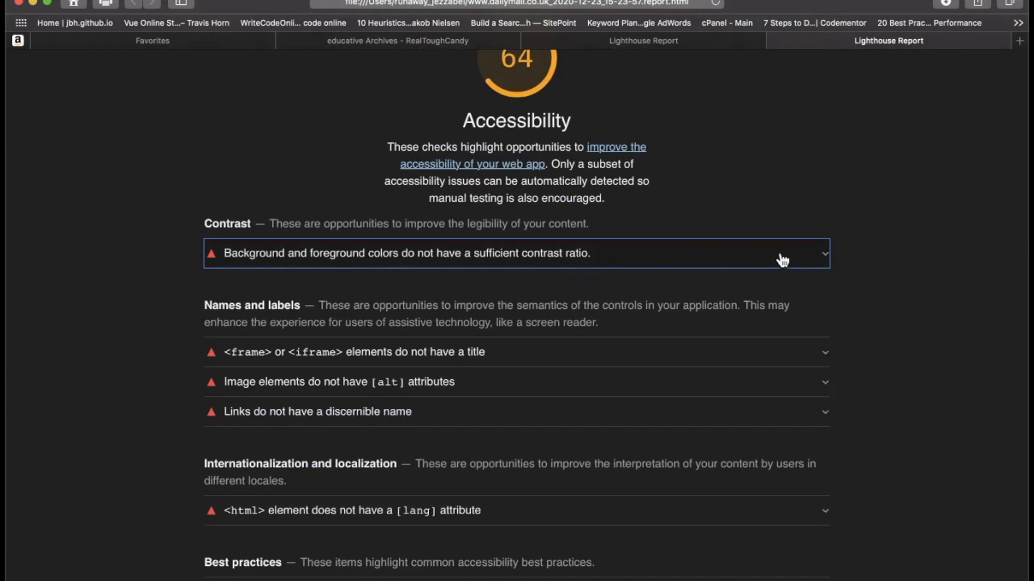
# - Expand 'Background and foreground colors do not have a sufficient contrast ratio' to list failing elements
pyautogui.scroll(-3)
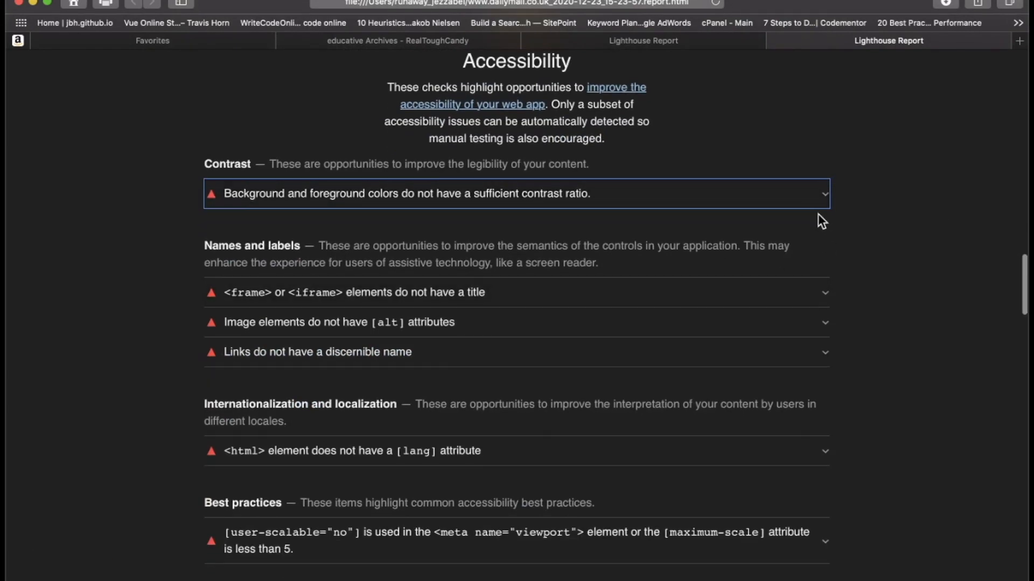
pyautogui.click(516, 193)
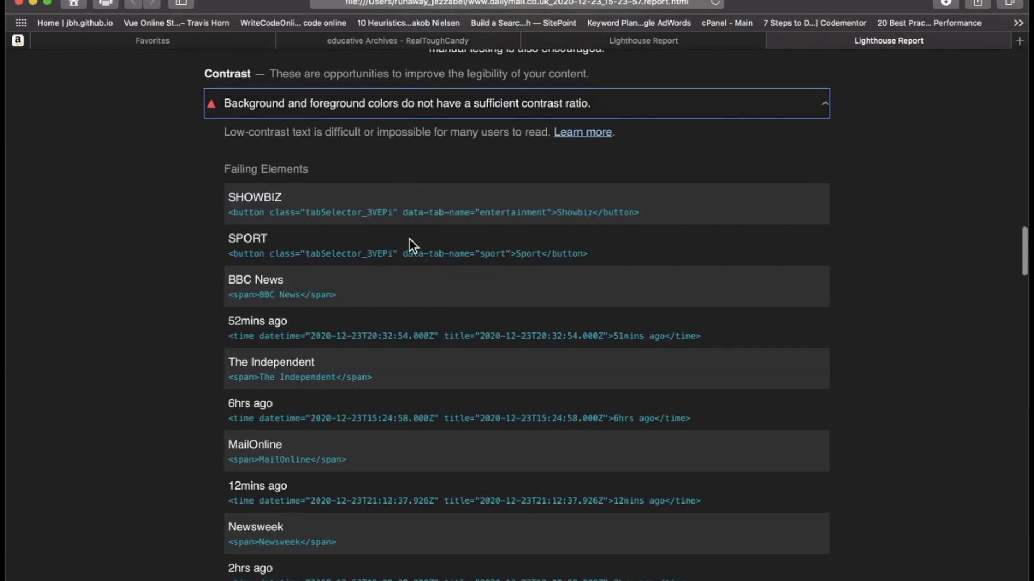
pyautogui.scroll(-3)
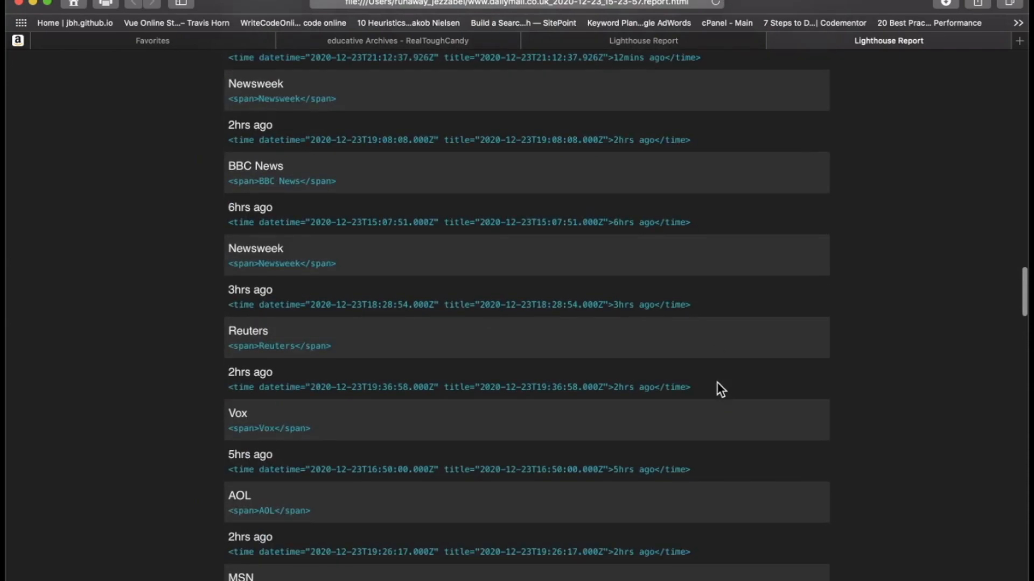
pyautogui.scroll(-3)
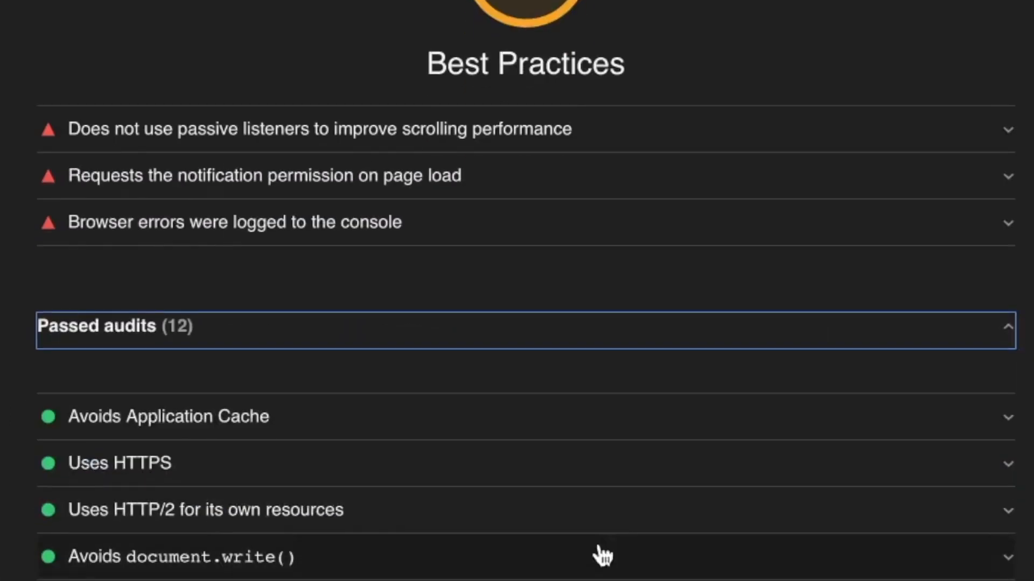
pyautogui.scroll(-3)
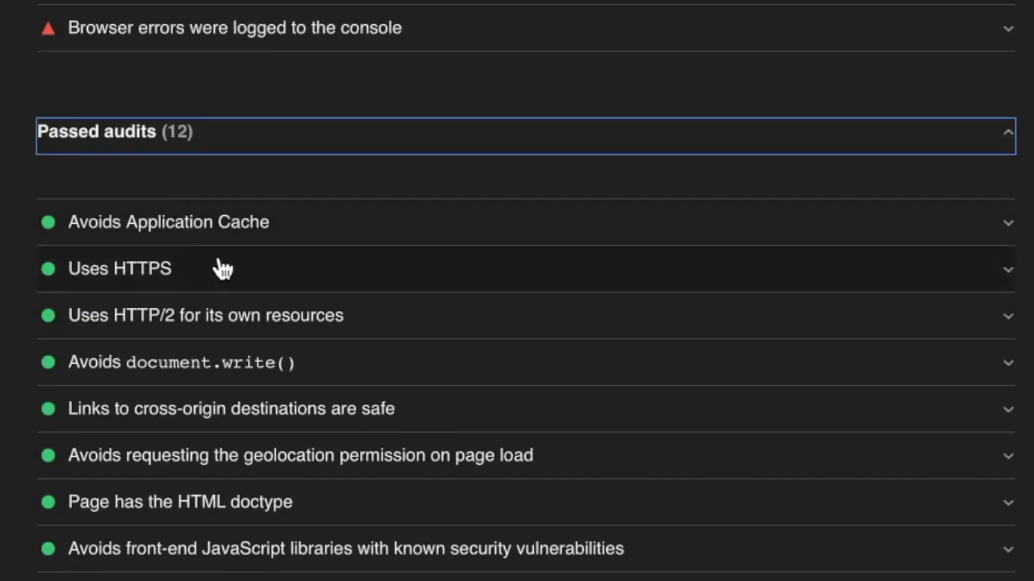
pyautogui.scroll(-3)
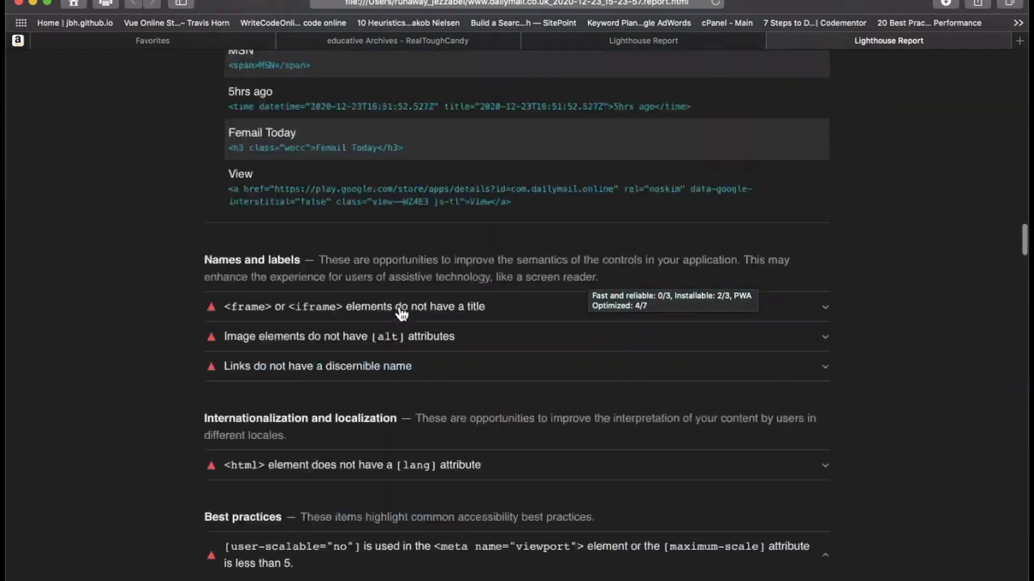
pyautogui.scroll(3)
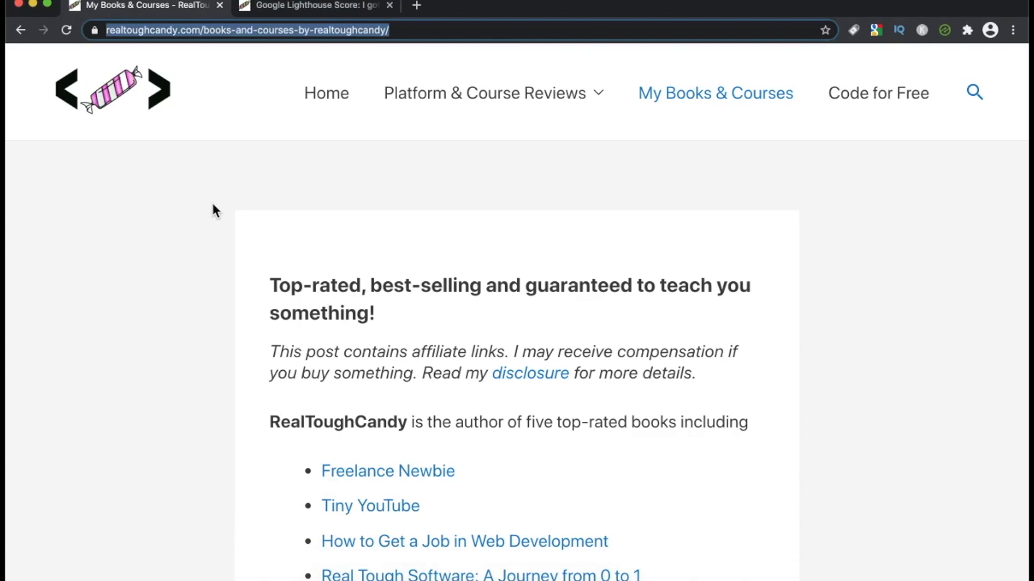
# - Open DevTools and switch to the 'How I scored nearly PERFECTLY on Google Lighthouse' article
pyautogui.press('F12')
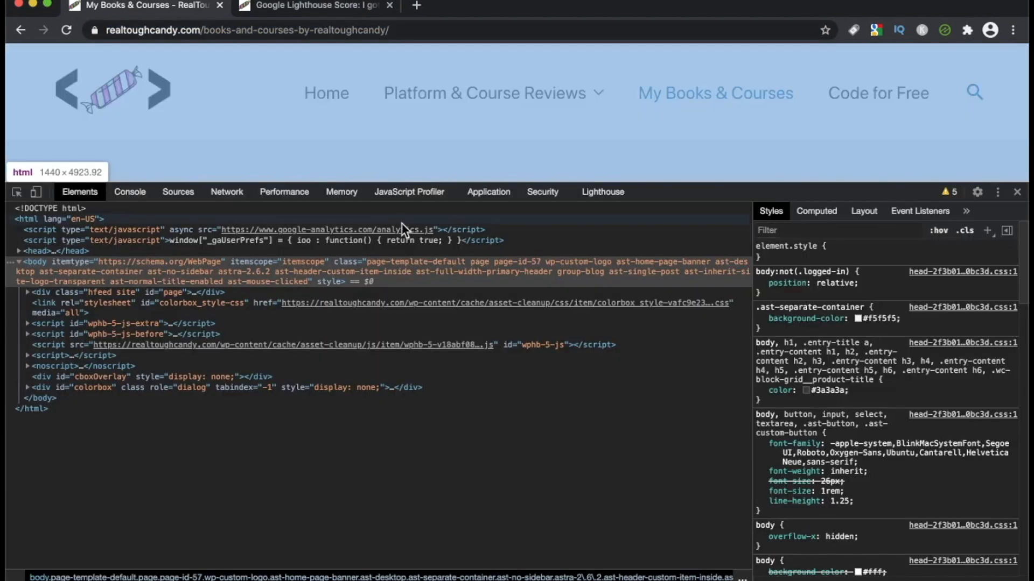
pyautogui.click(316, 5)
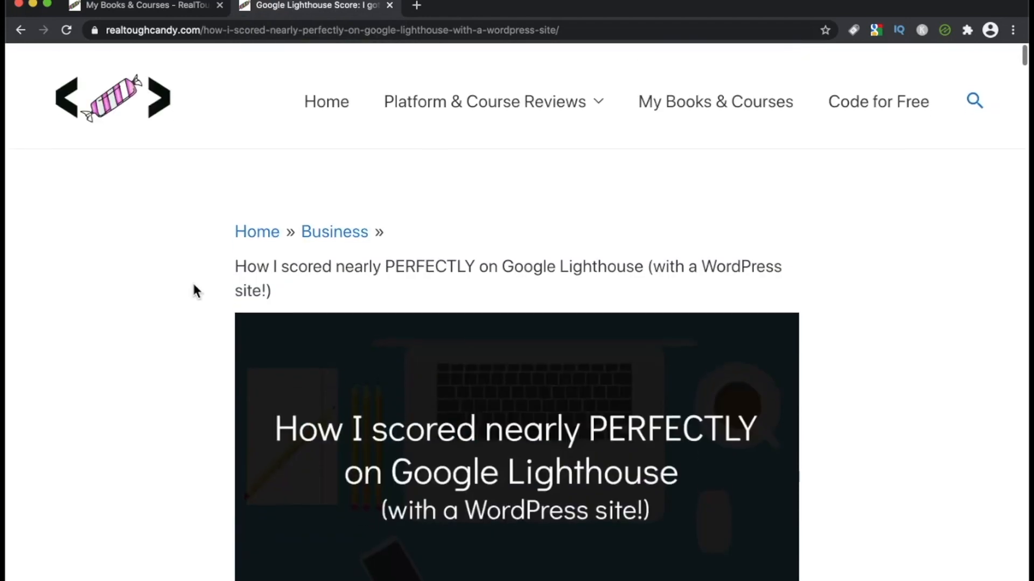
pyautogui.scroll(-3)
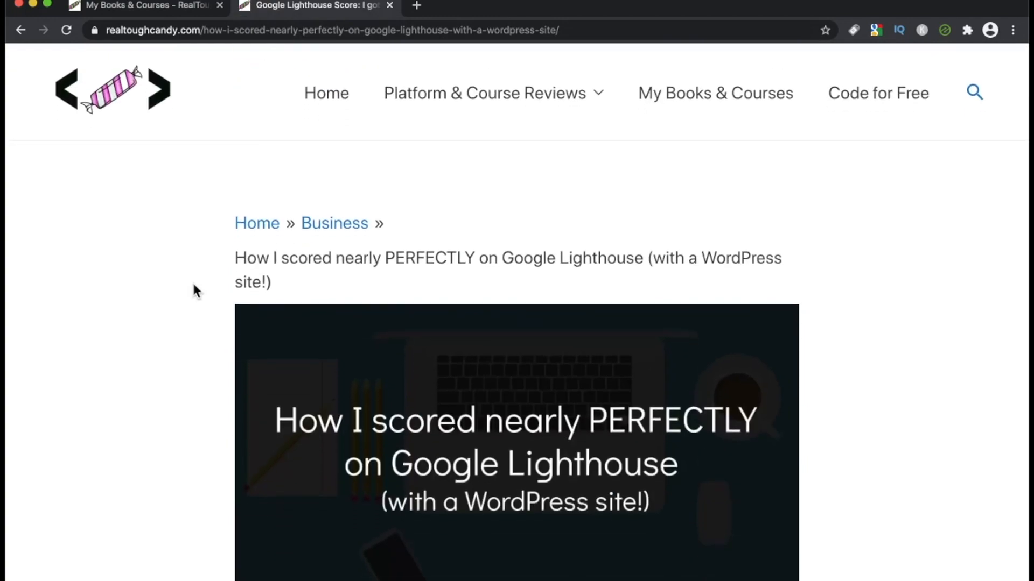
pyautogui.scroll(-3)
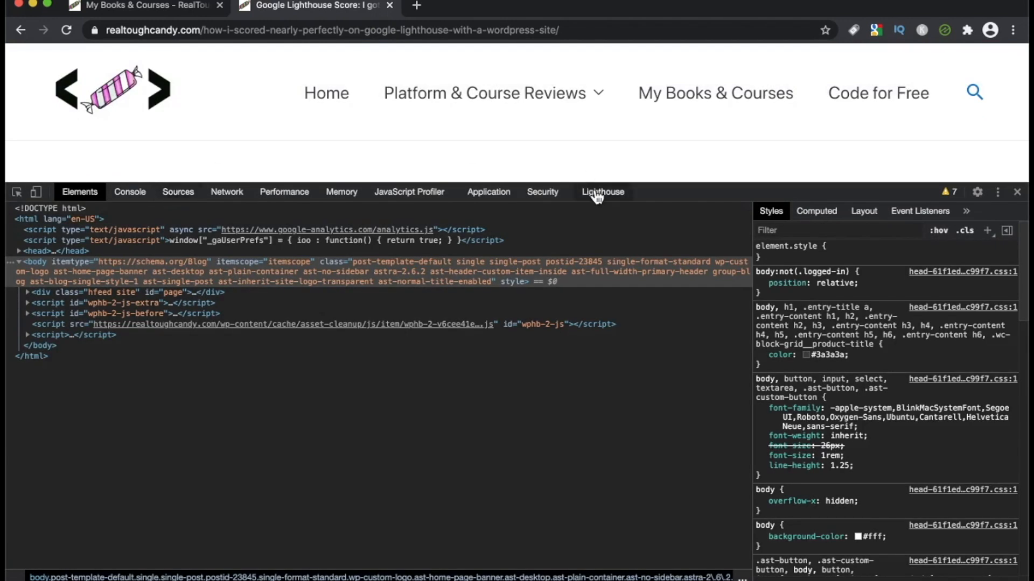
# - Generate a Lighthouse report from the DevTools Lighthouse panel
pyautogui.click(602, 192)
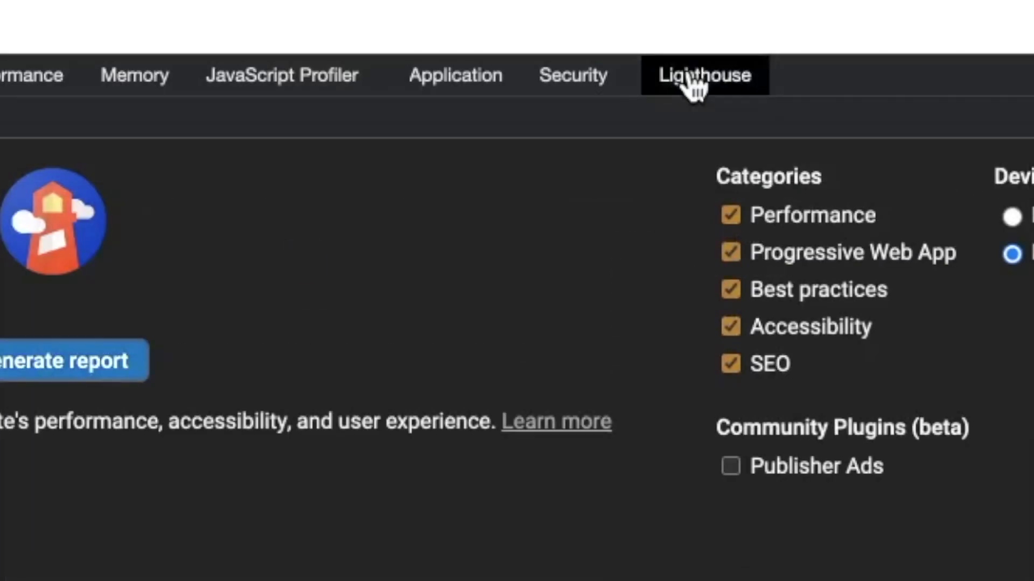
pyautogui.moveTo(653, 185)
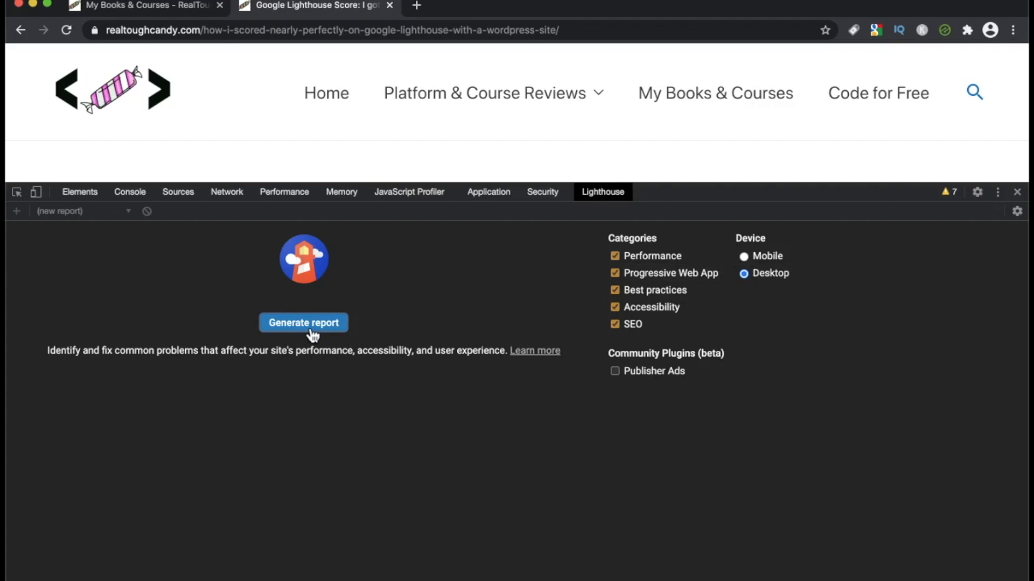
pyautogui.click(303, 323)
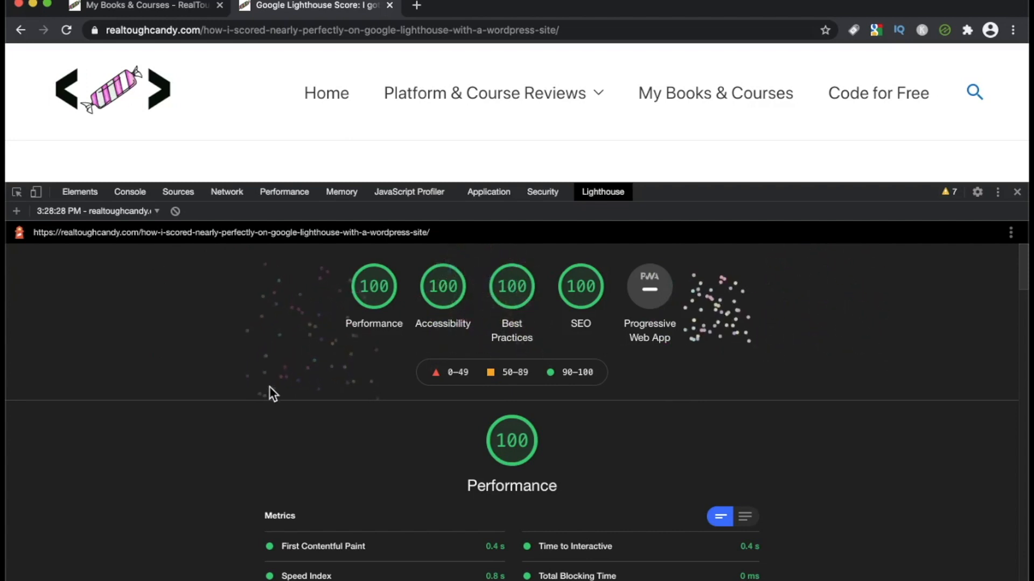
pyautogui.scroll(-3)
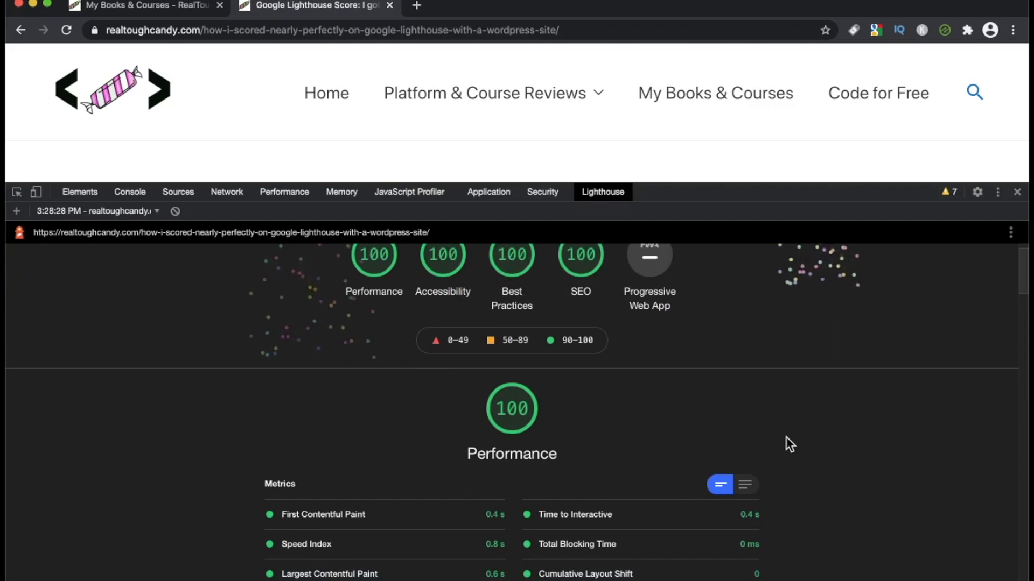
pyautogui.scroll(-3)
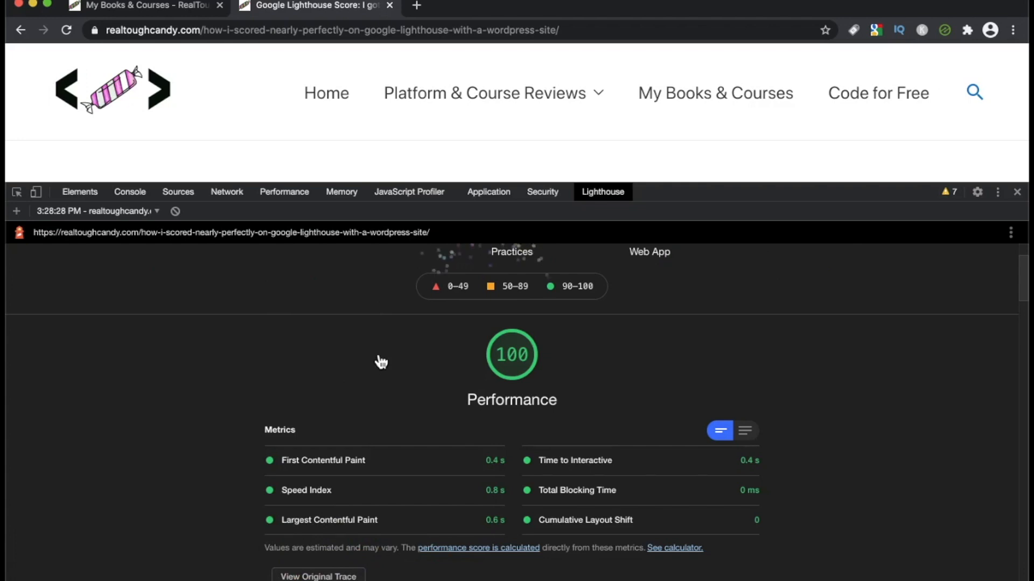
pyautogui.moveTo(379, 389)
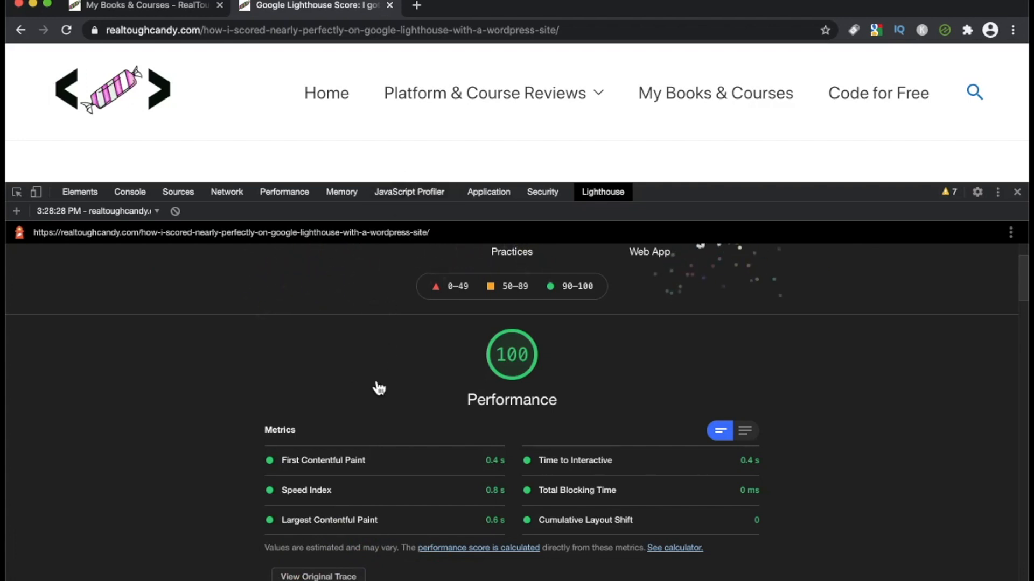
pyautogui.scroll(-3)
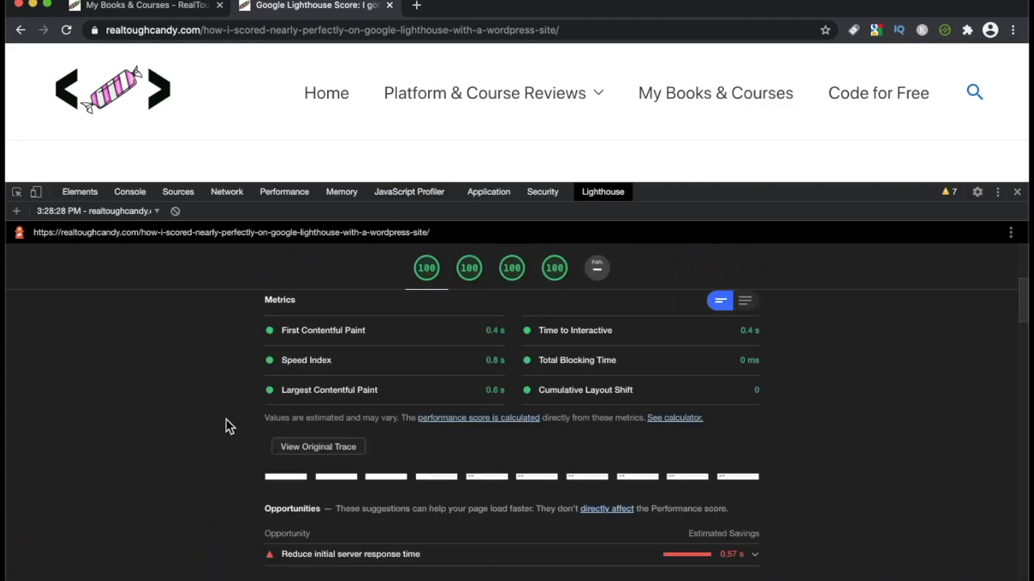
pyautogui.scroll(-3)
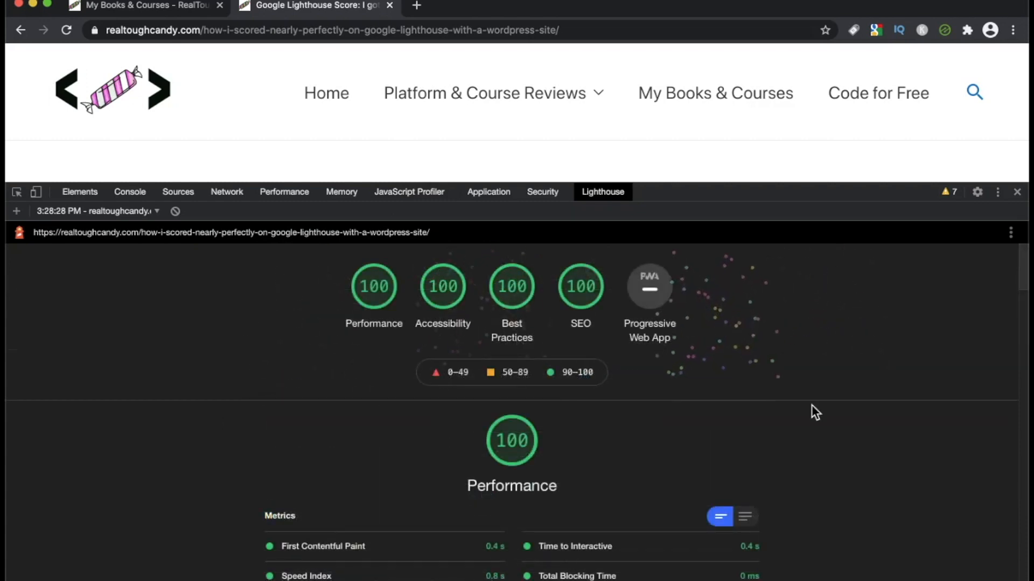
pyautogui.scroll(-3)
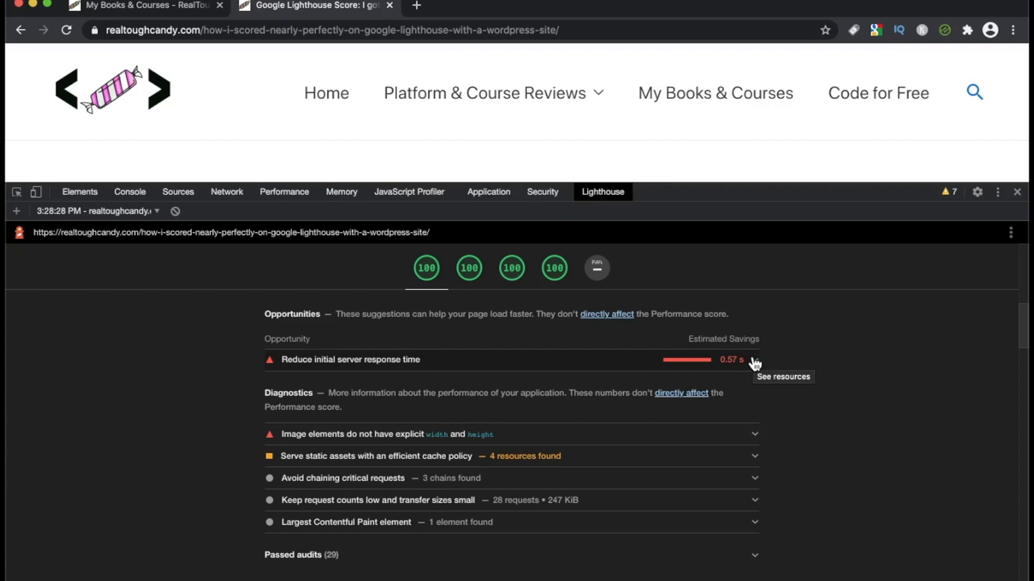